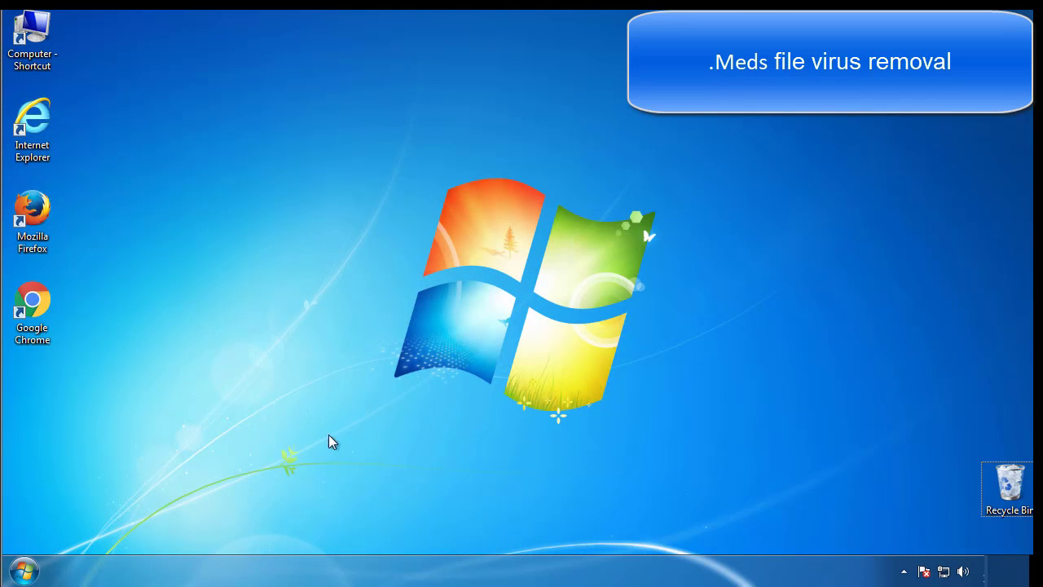
# Step: Launch msconfig and enable Safe boot (Minimal) on the Boot tab, applying the change
pyautogui.click(23, 569)
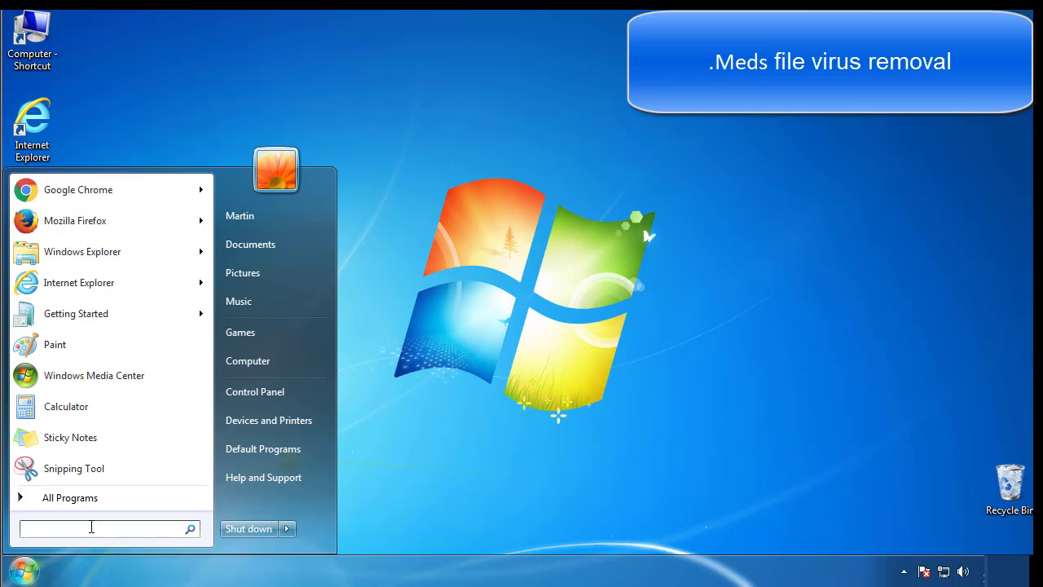
pyautogui.write('mscon')
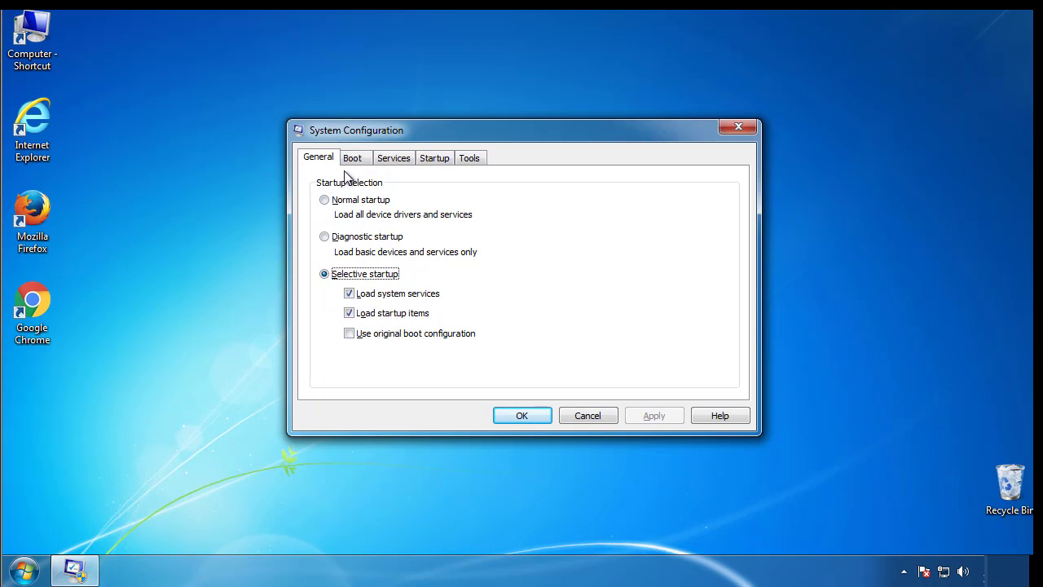
pyautogui.click(352, 156)
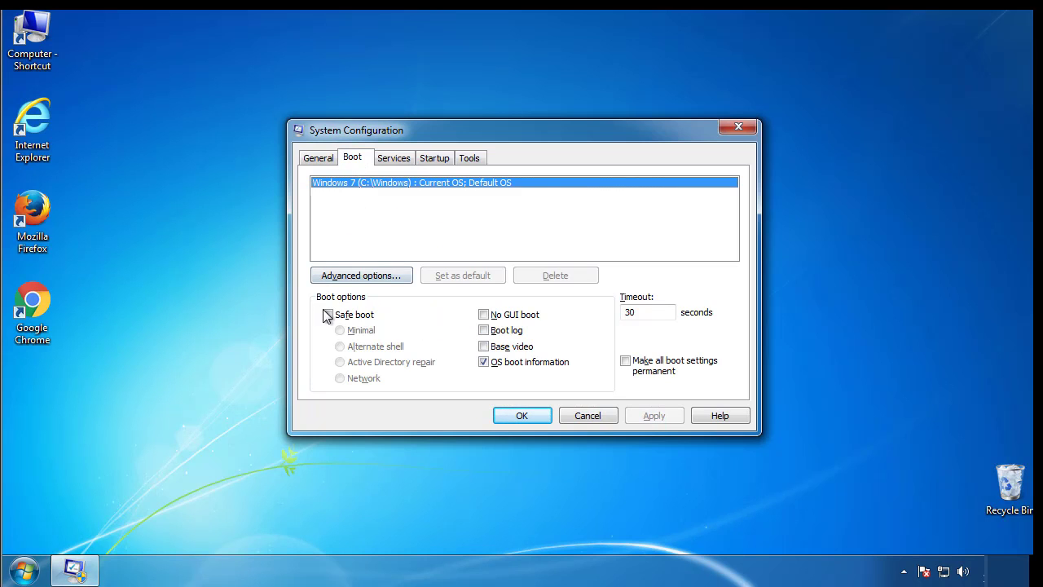
pyautogui.click(326, 315)
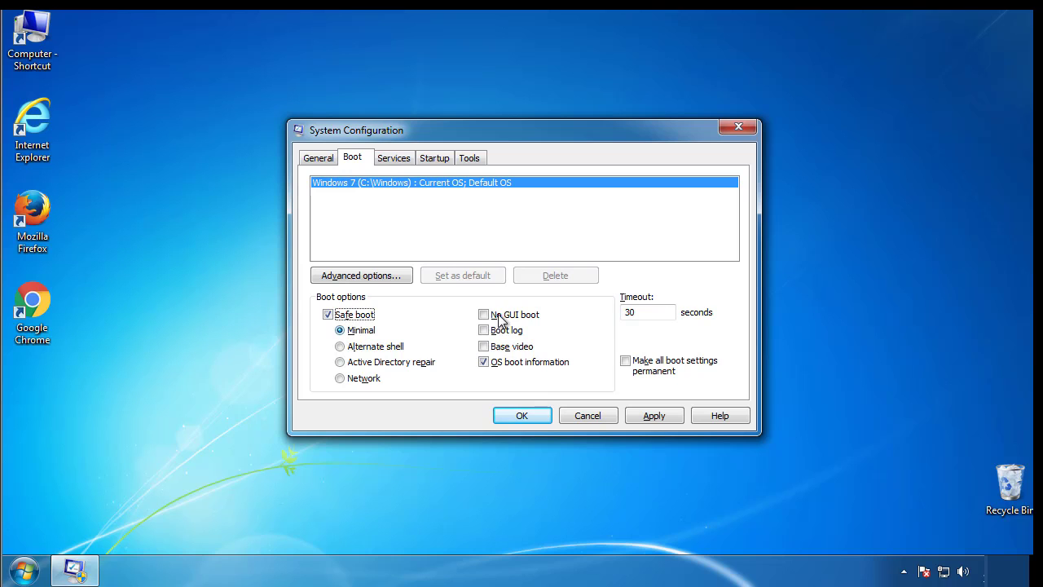
pyautogui.moveTo(524, 416)
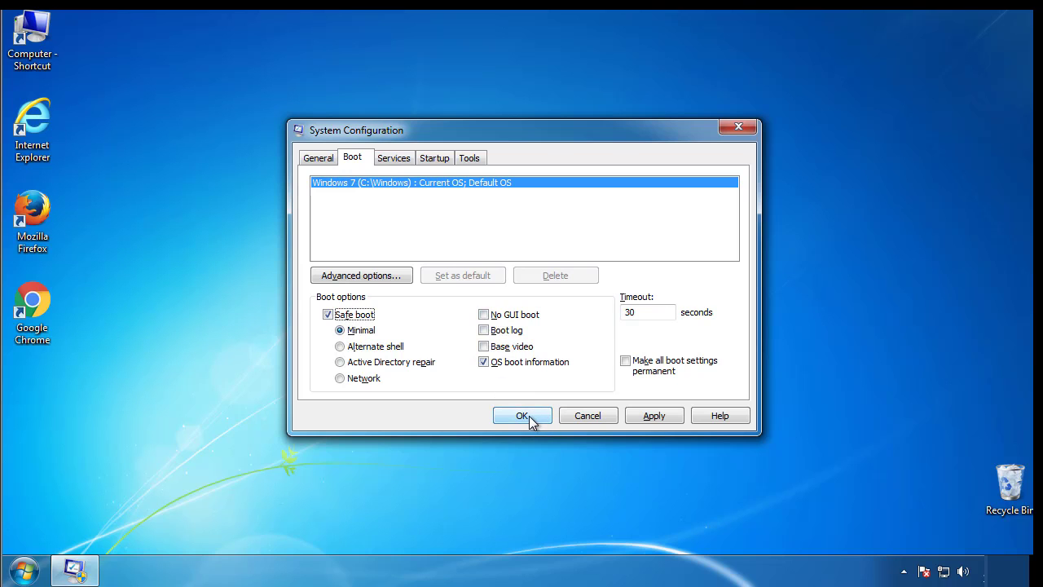
pyautogui.click(521, 416)
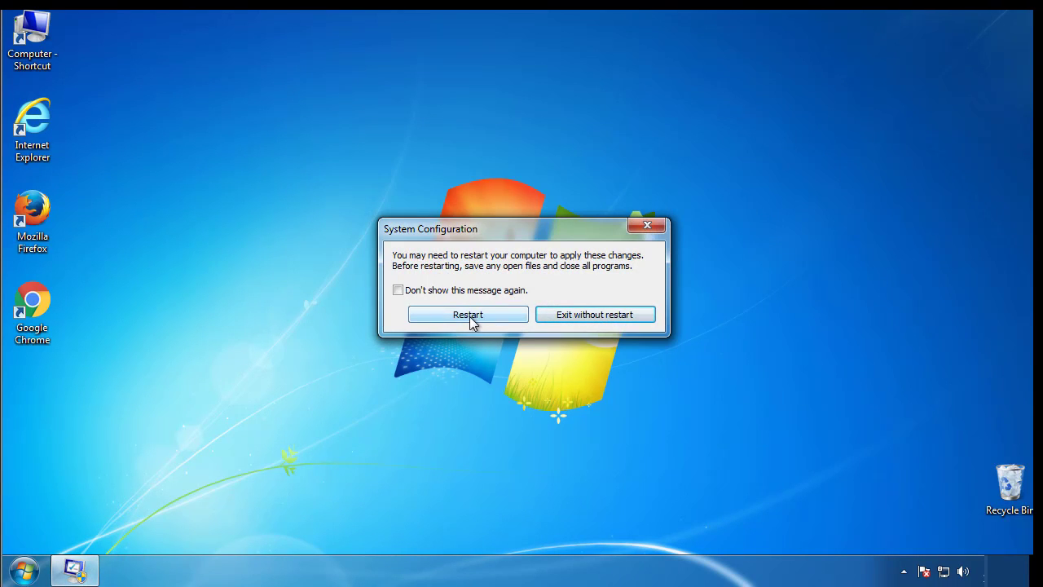
# Step: Restart into Safe Mode, dismiss the help window, and review Folder Options' View settings from Control Panel
pyautogui.click(468, 313)
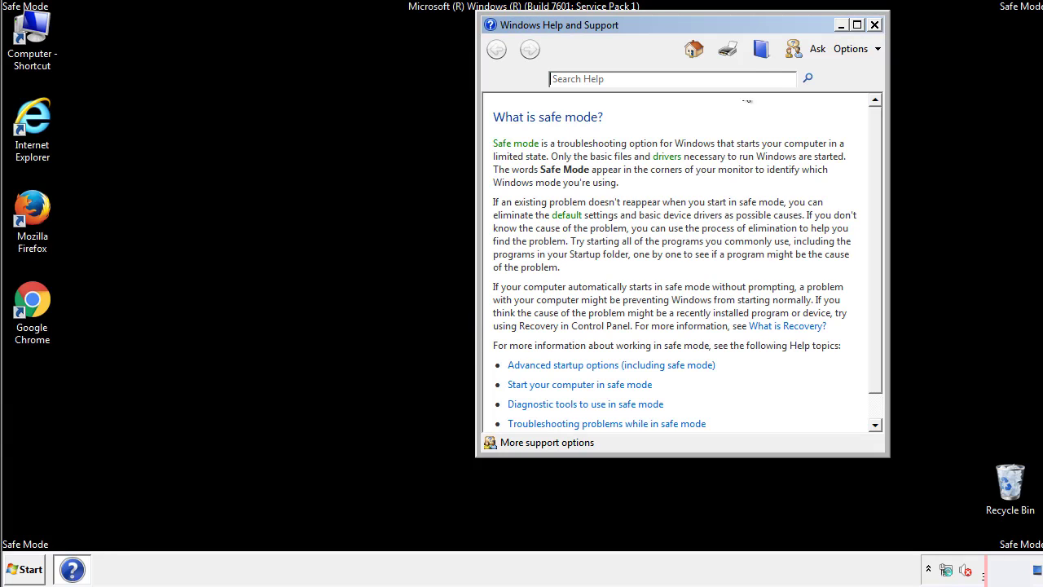
pyautogui.click(874, 23)
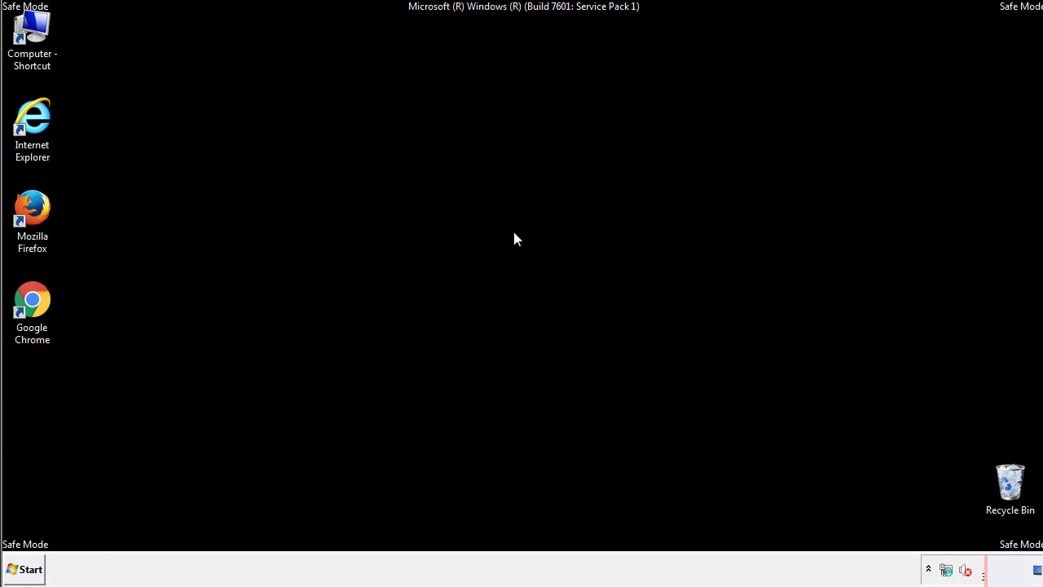
pyautogui.click(26, 567)
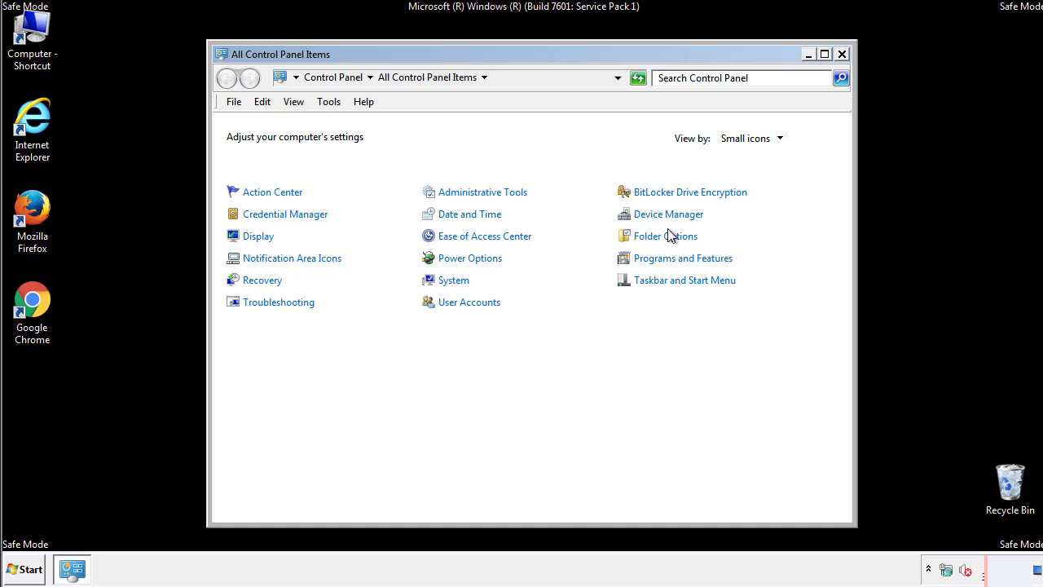
pyautogui.click(665, 235)
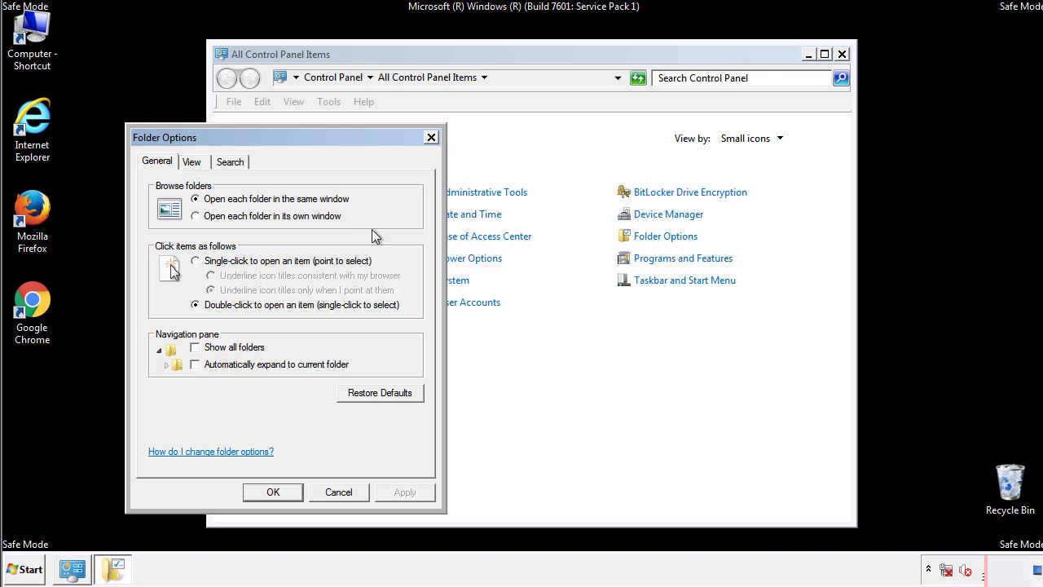
pyautogui.click(193, 161)
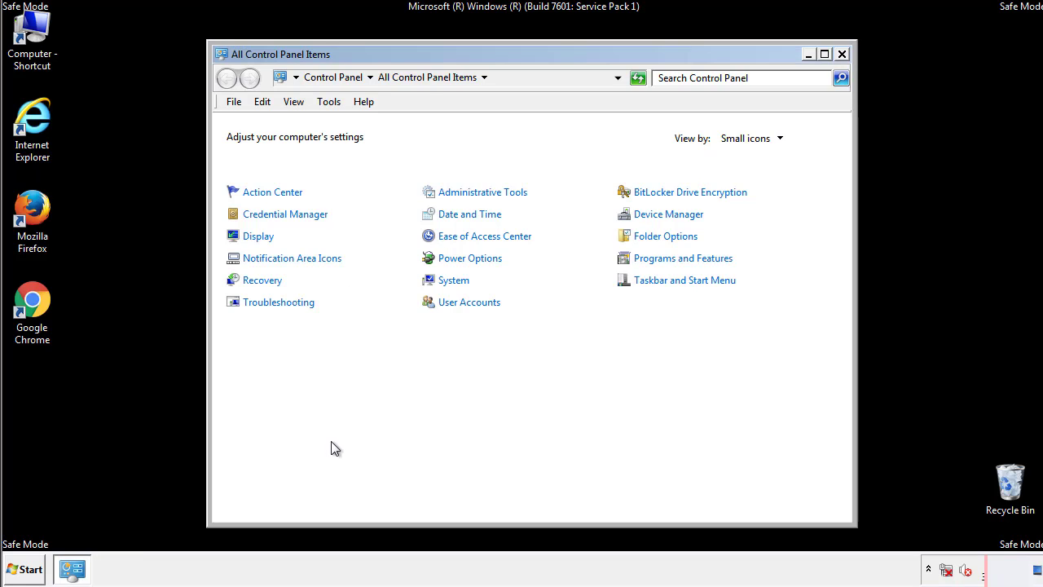
# Step: Browse from Computer into C:\Windows\System32\drivers\etc to reach the hosts file
pyautogui.click(842, 52)
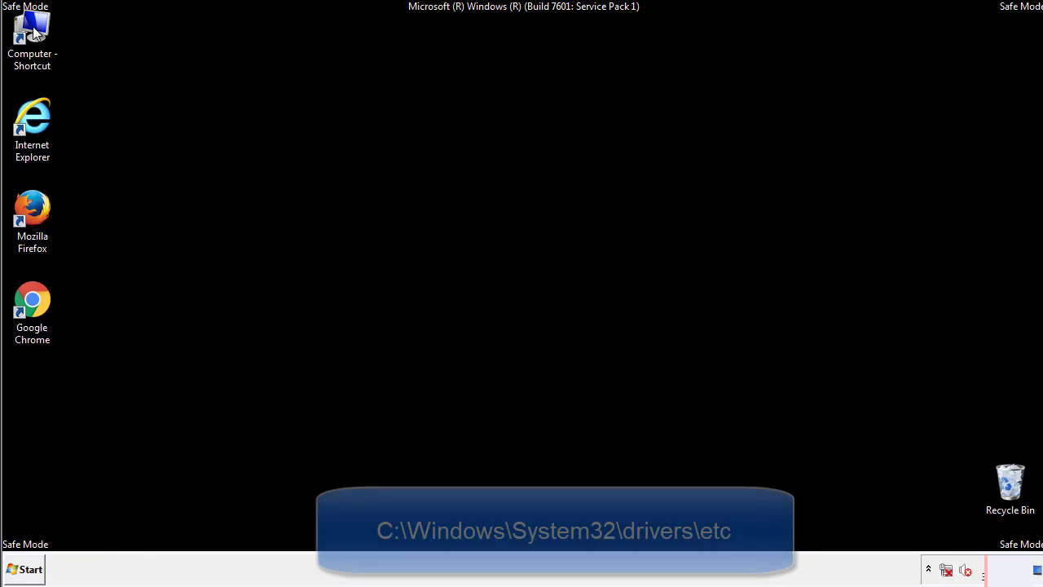
pyautogui.doubleClick(32, 31)
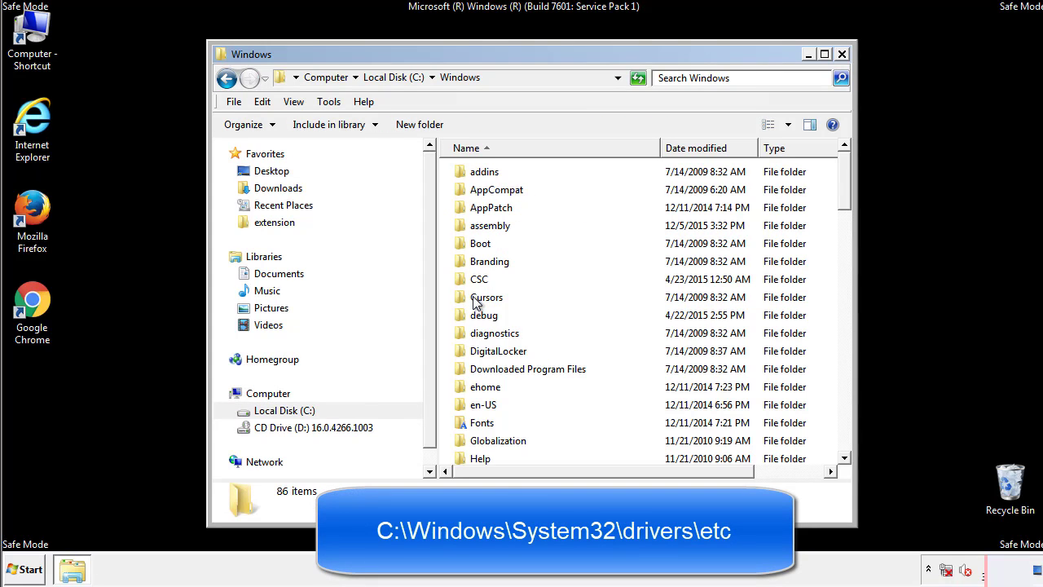
pyautogui.scroll(-3)
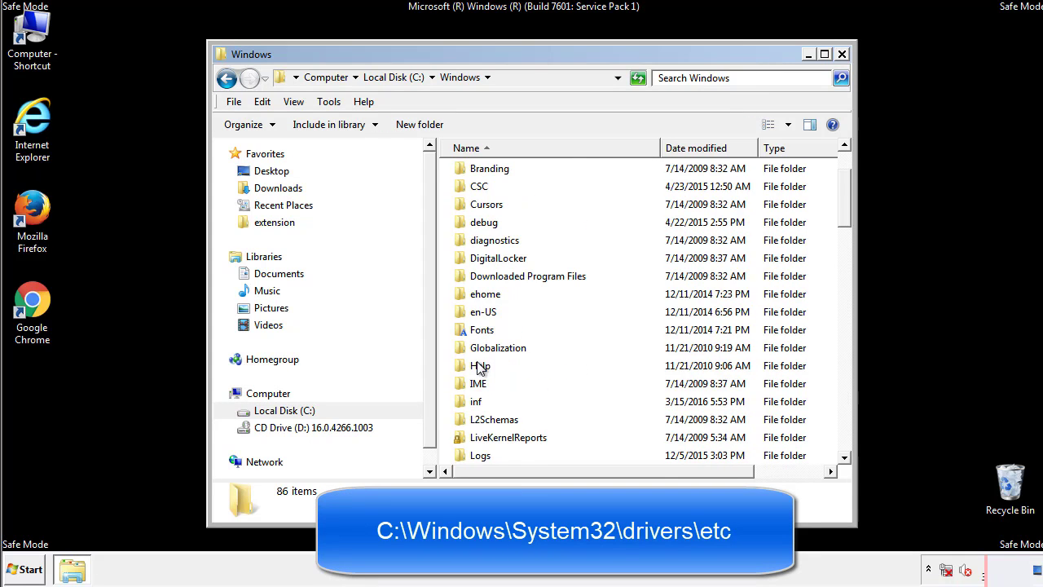
pyautogui.scroll(-3)
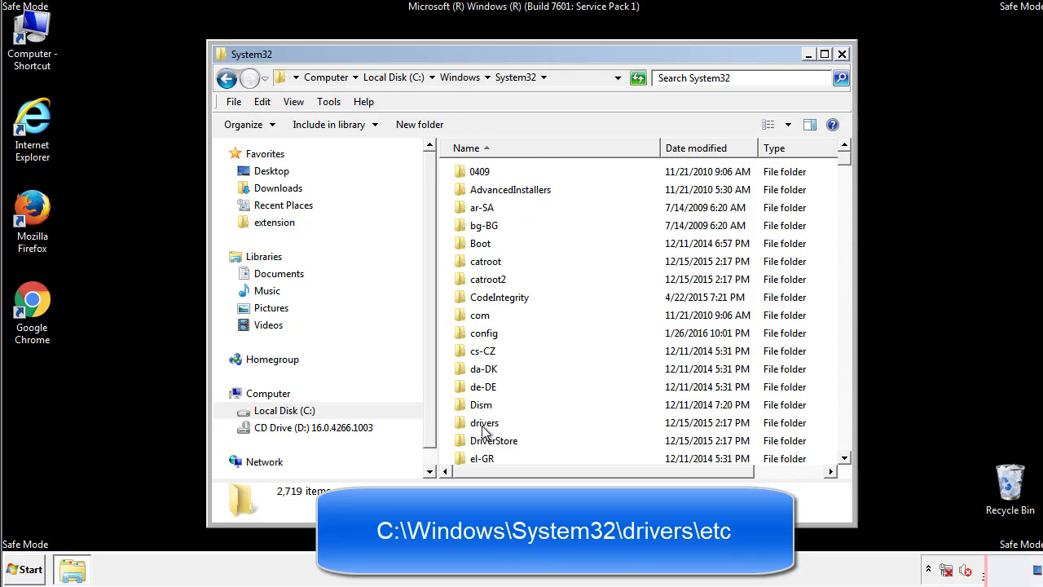
pyautogui.doubleClick(491, 422)
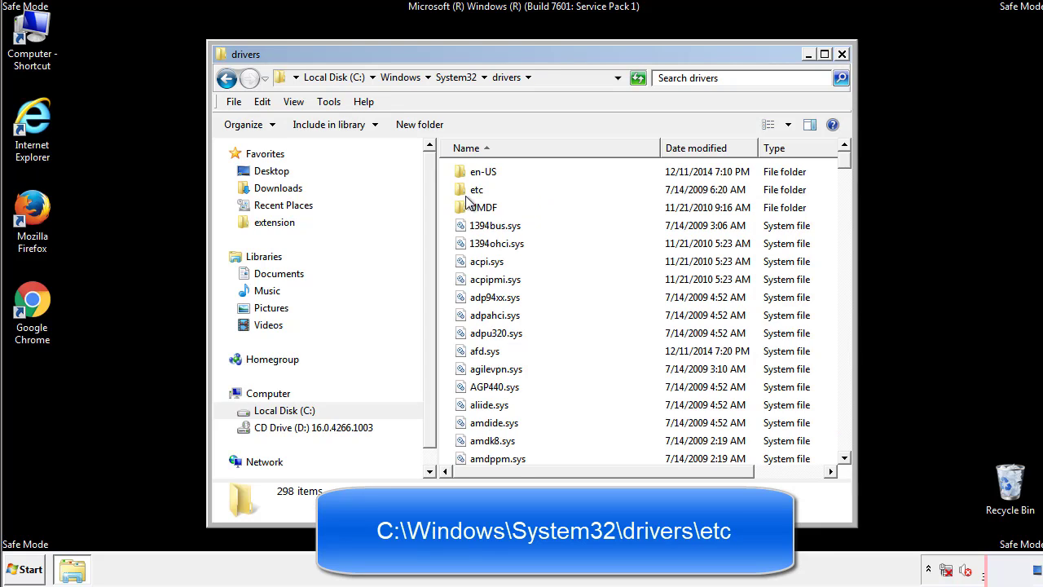
pyautogui.doubleClick(476, 190)
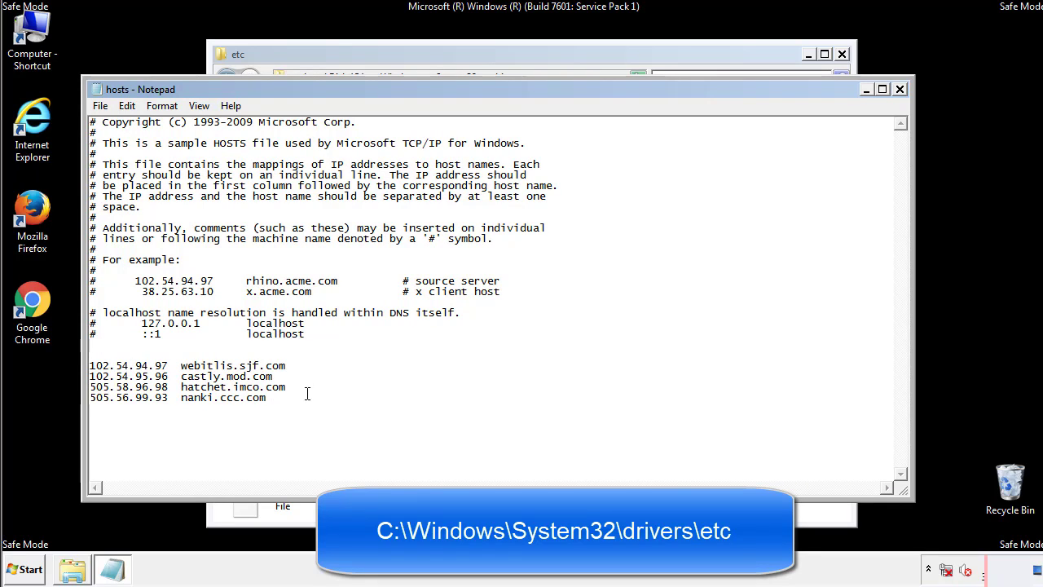
# Step: Remove the four suspicious mapping lines below localhost from hosts, then close Notepad and the etc folder
pyautogui.moveTo(91, 365); pyautogui.dragTo(266, 398)
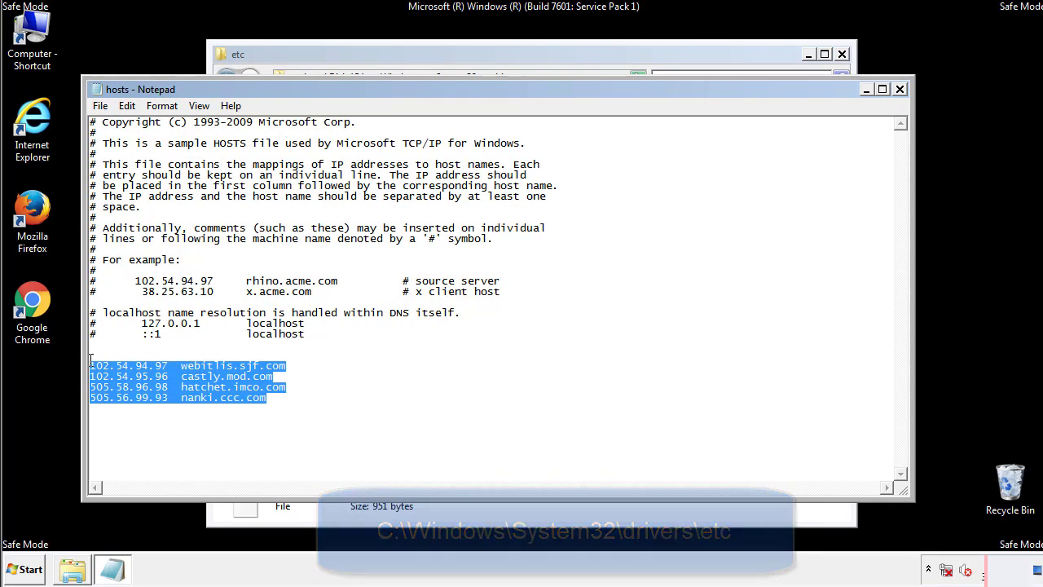
pyautogui.press('Delete')
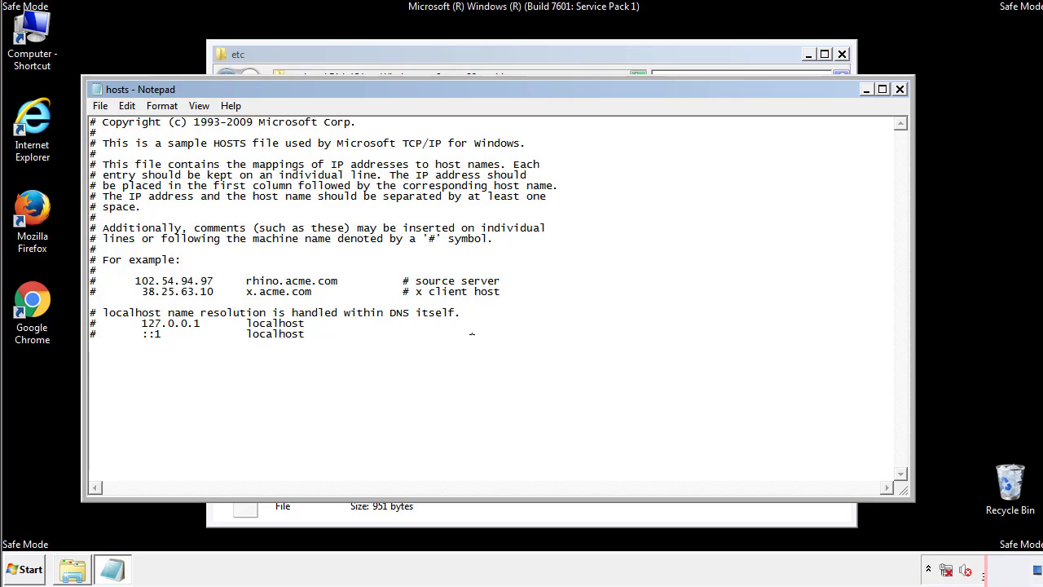
pyautogui.moveTo(900, 88)
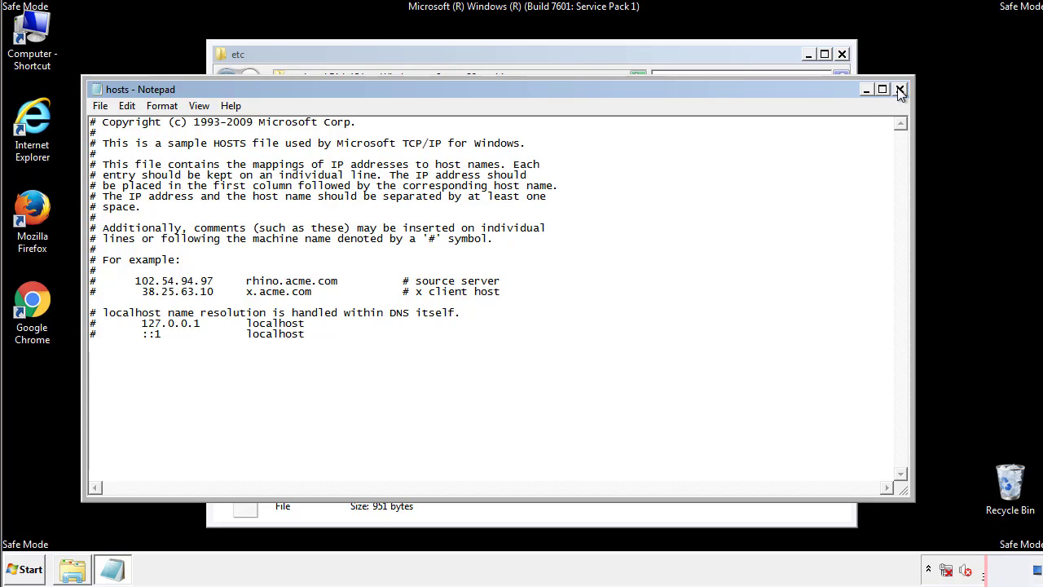
pyautogui.click(900, 88)
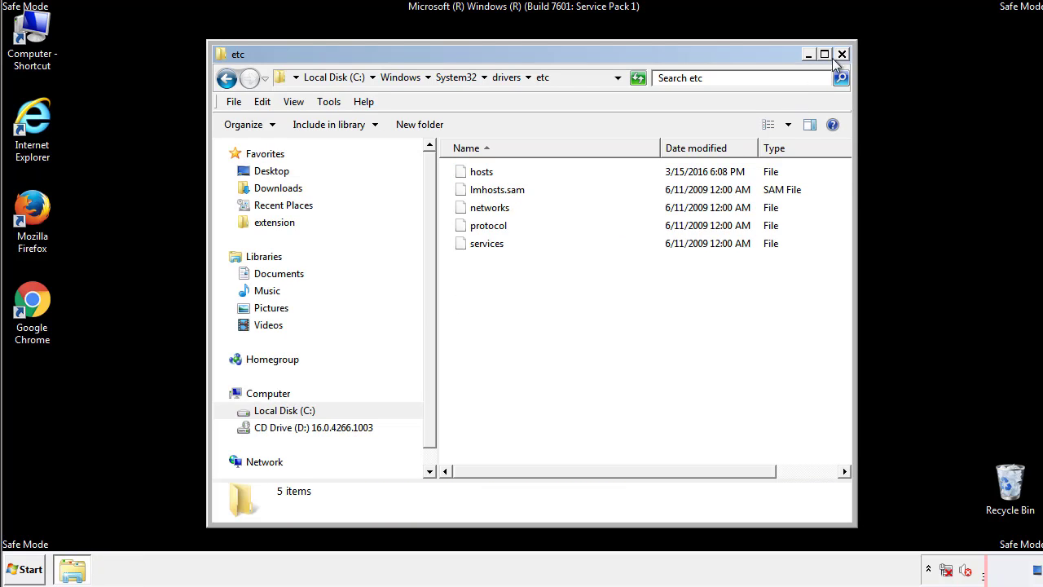
pyautogui.click(842, 53)
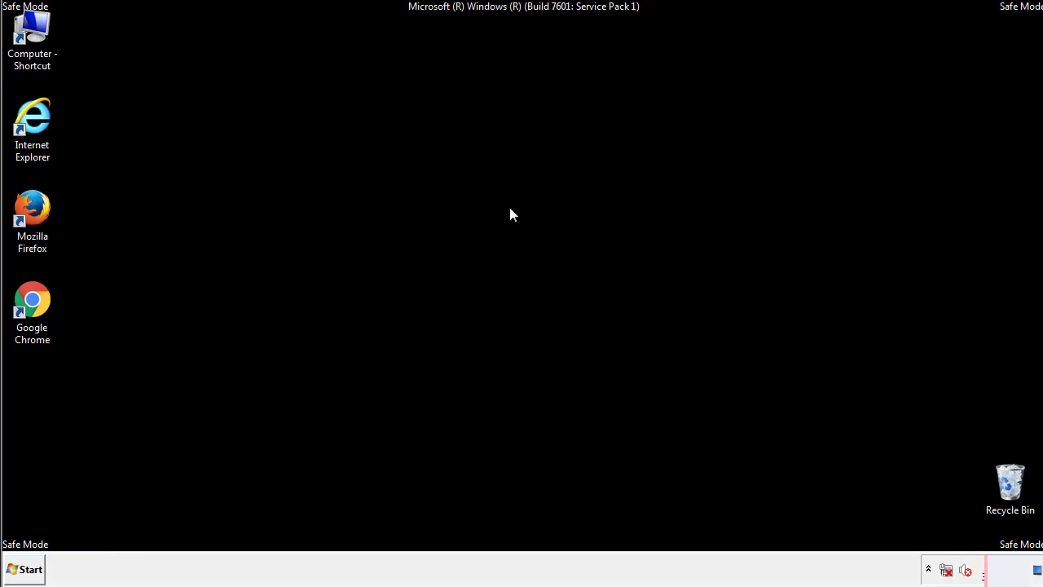
# Step: Send AddInOne, recover.aesir, systemreg.aesir and tavanero from the Startup folder to the Recycle Bin and close the folder
pyautogui.click(24, 568)
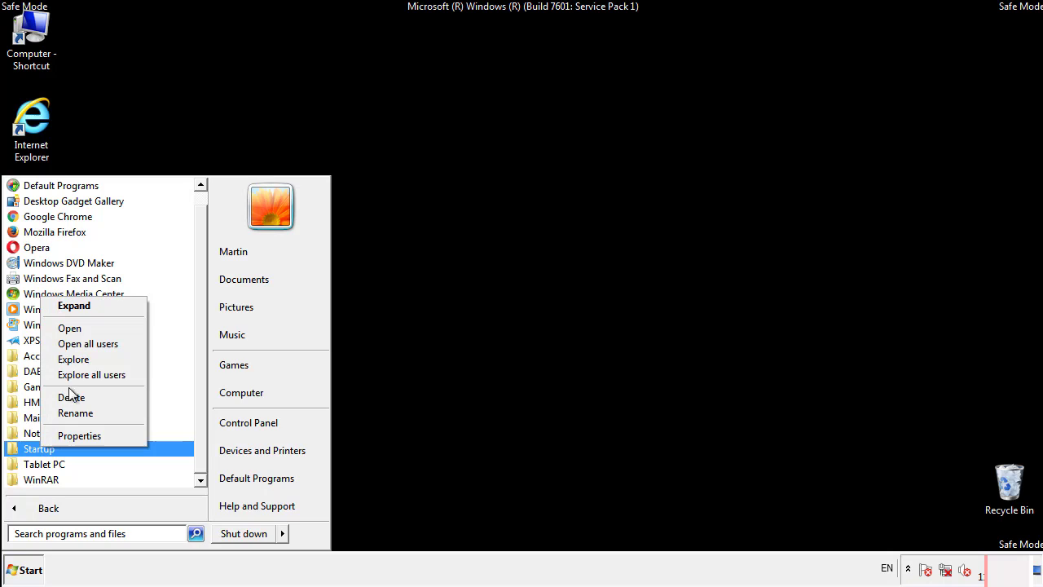
pyautogui.click(68, 328)
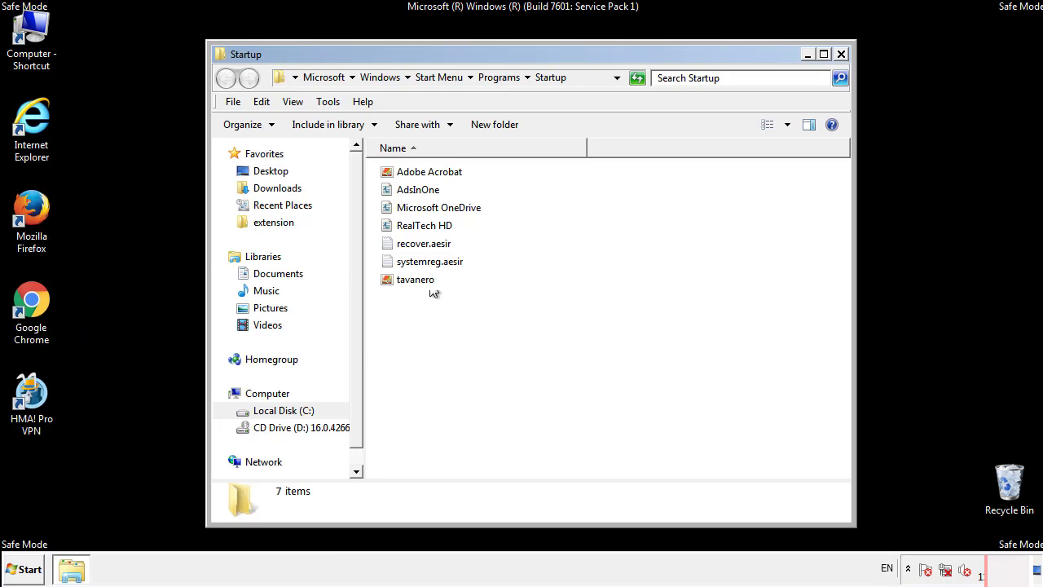
pyautogui.click(417, 189)
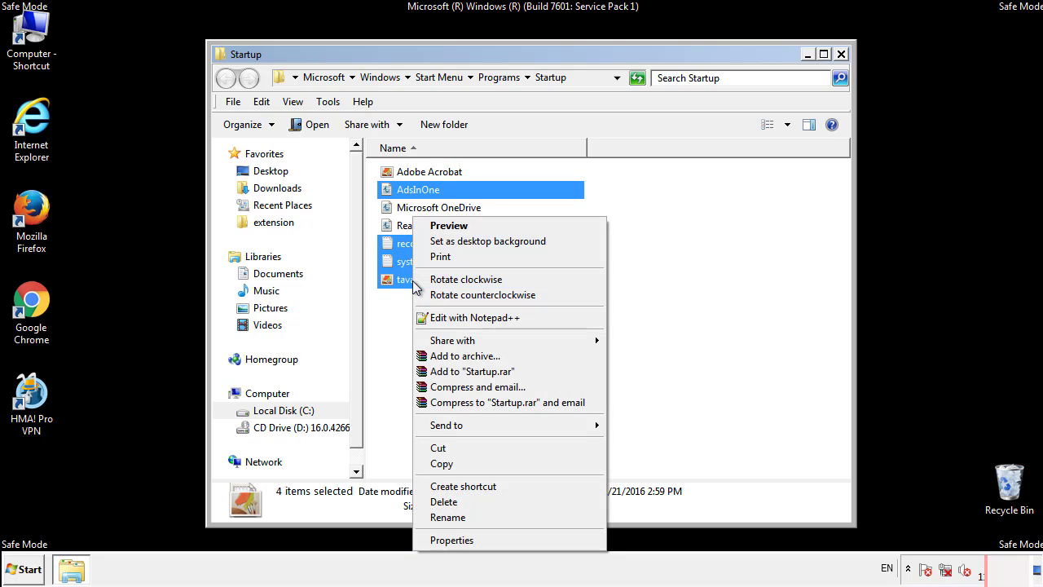
pyautogui.click(445, 502)
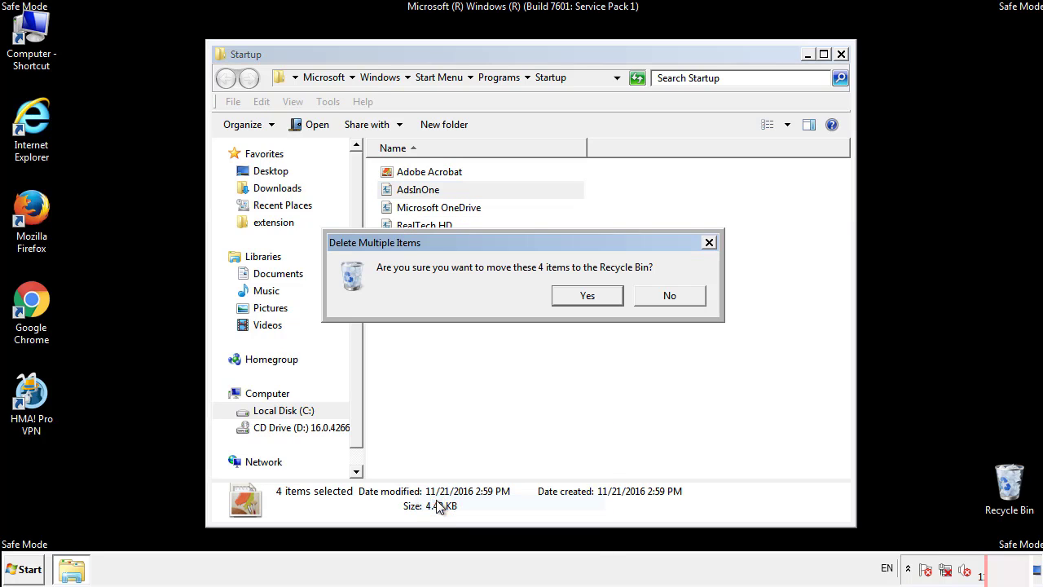
pyautogui.click(587, 295)
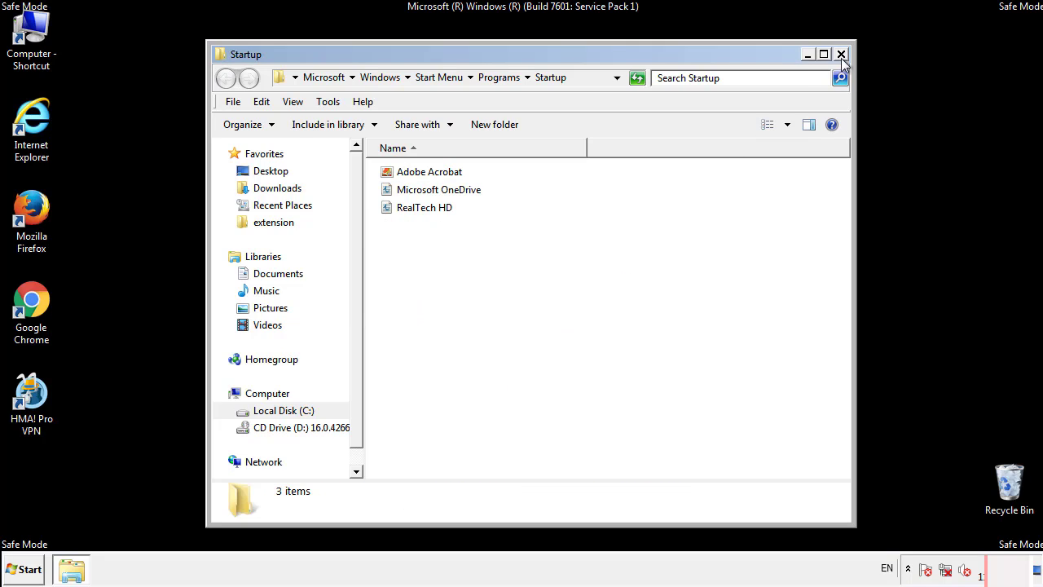
pyautogui.click(841, 54)
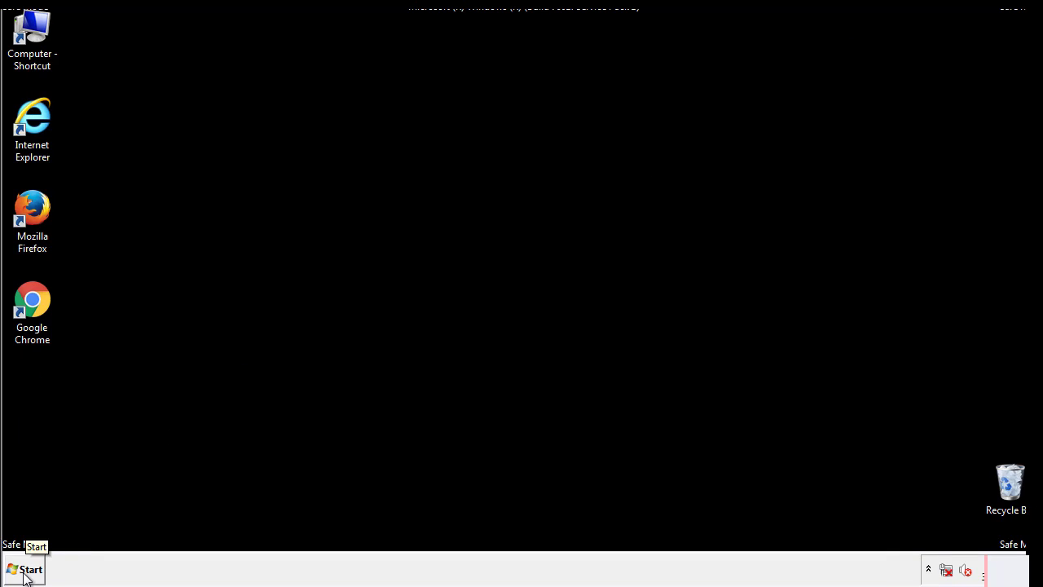
# Step: Launch regedit and navigate to HKLM\SOFTWARE\Microsoft\Windows\CurrentVersion\Run
pyautogui.click(28, 567)
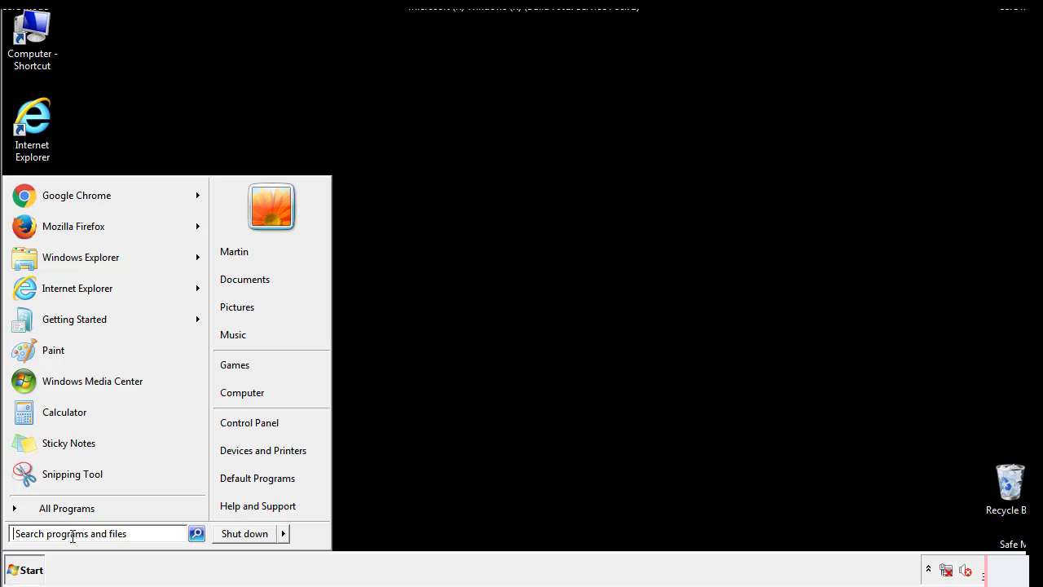
pyautogui.write('reged')
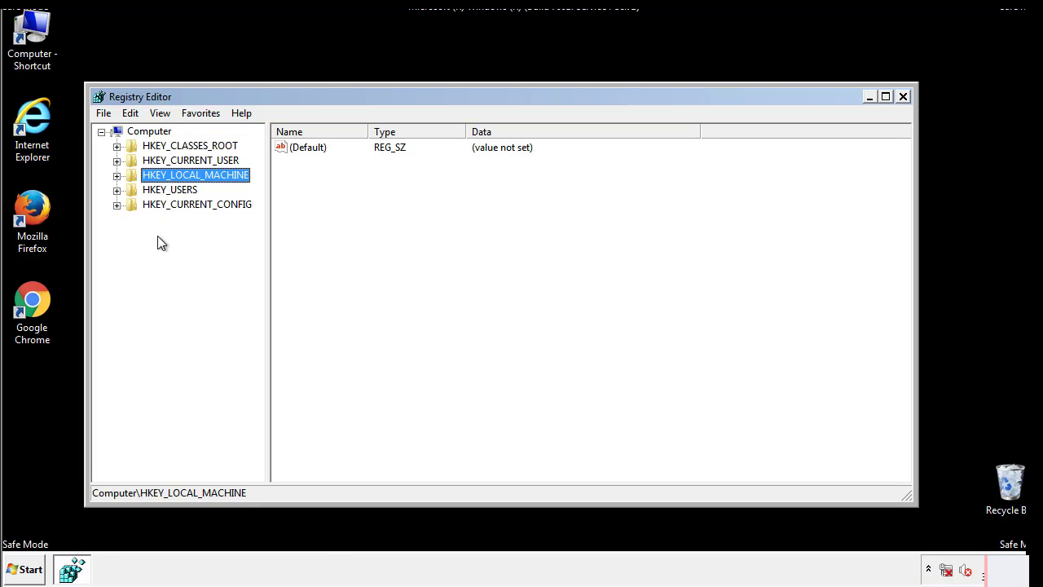
pyautogui.click(117, 174)
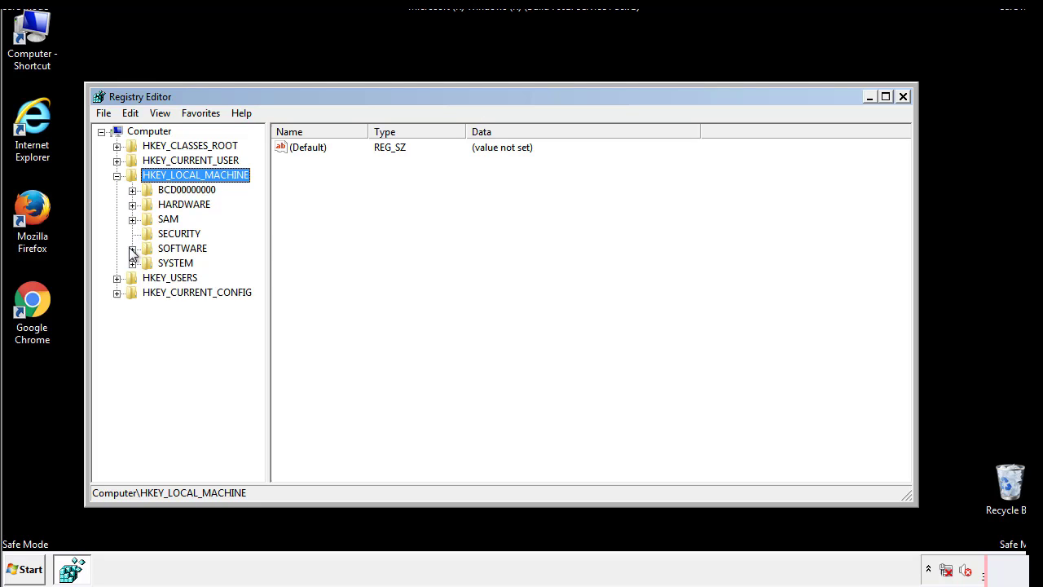
pyautogui.click(133, 248)
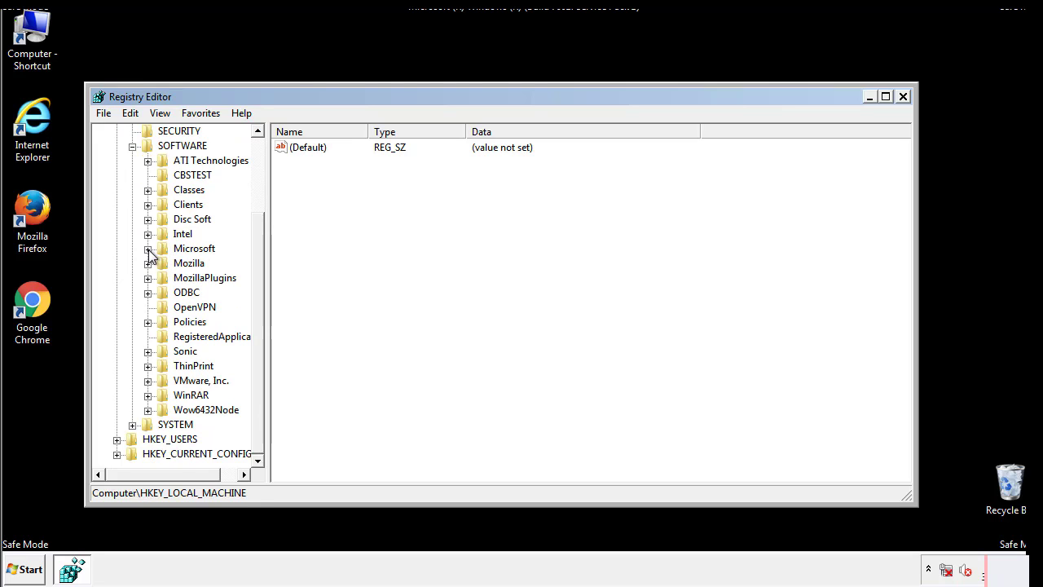
pyautogui.click(148, 248)
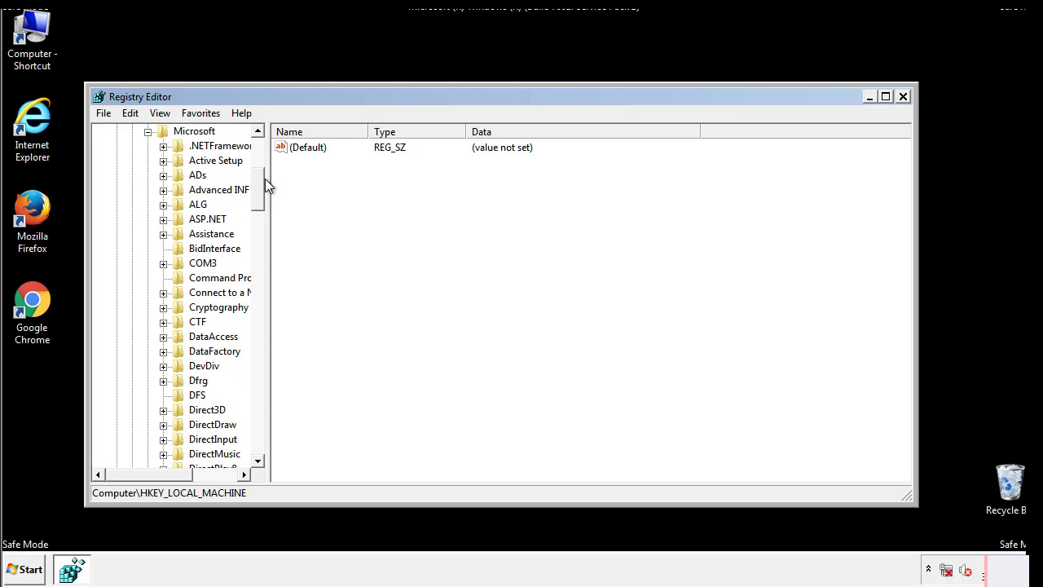
pyautogui.scroll(-3)
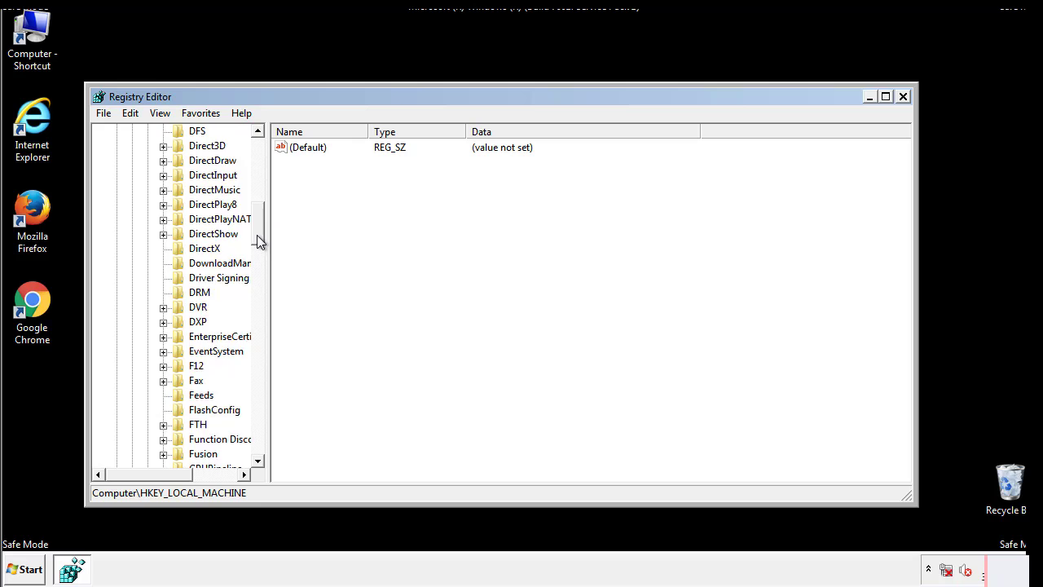
pyautogui.scroll(-3)
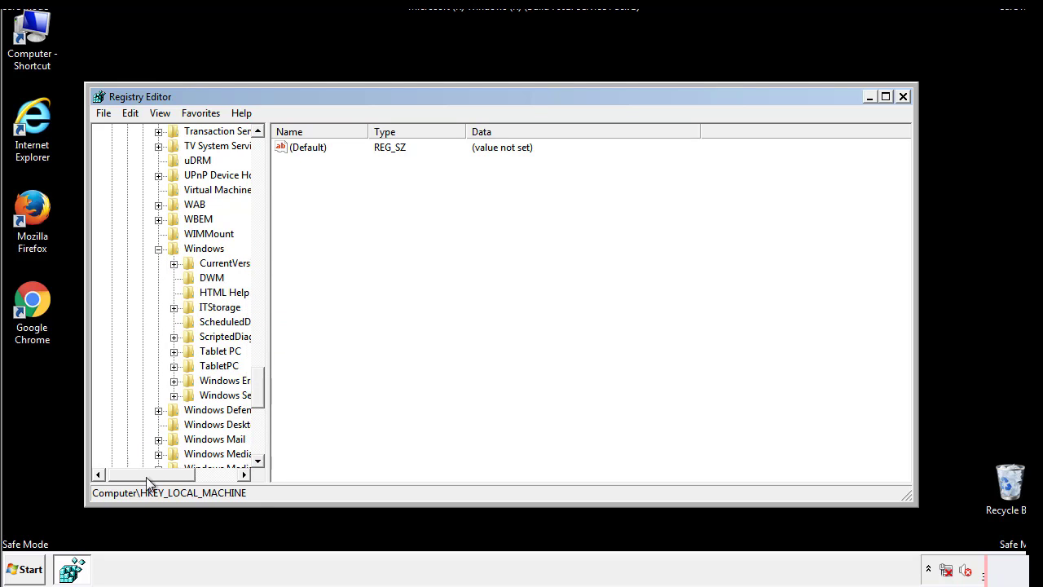
pyautogui.click(172, 263)
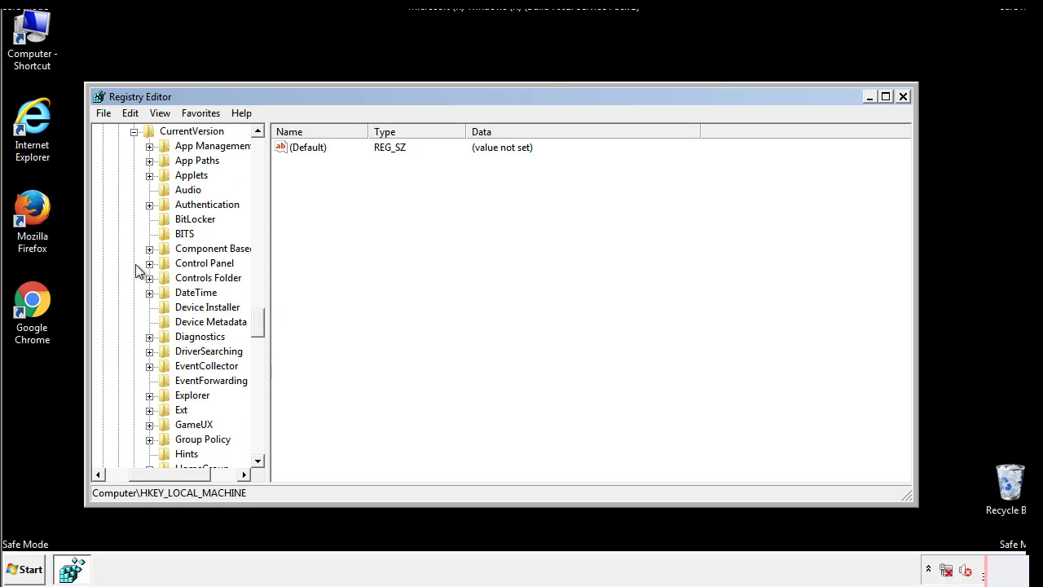
pyautogui.scroll(-3)
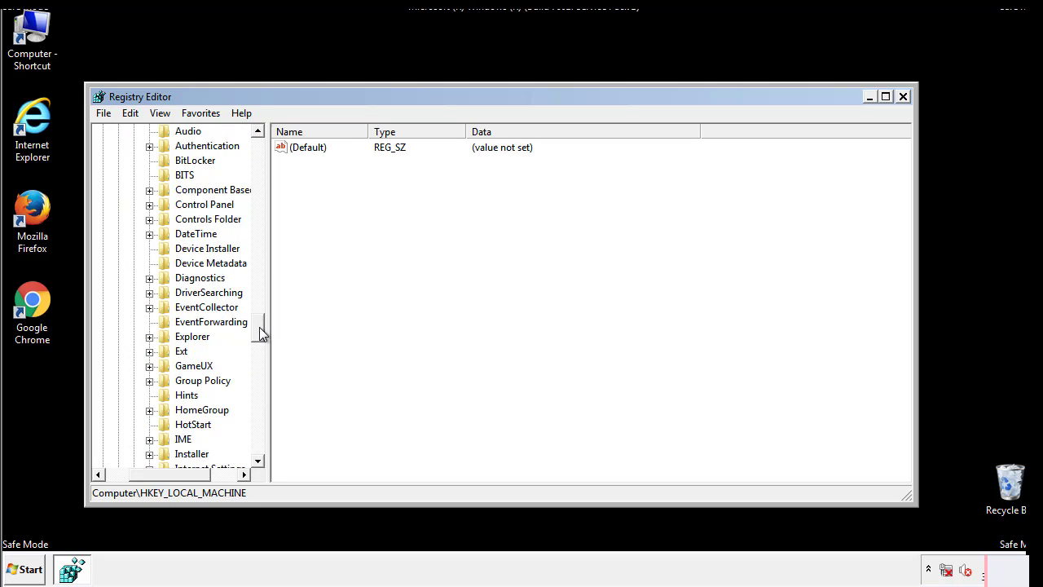
pyautogui.scroll(-3)
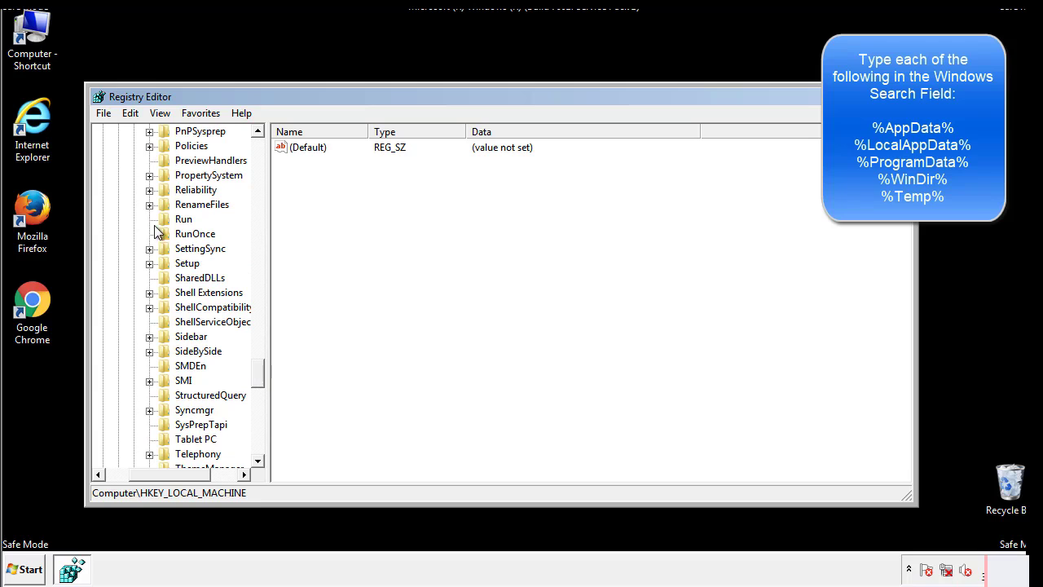
pyautogui.click(183, 219)
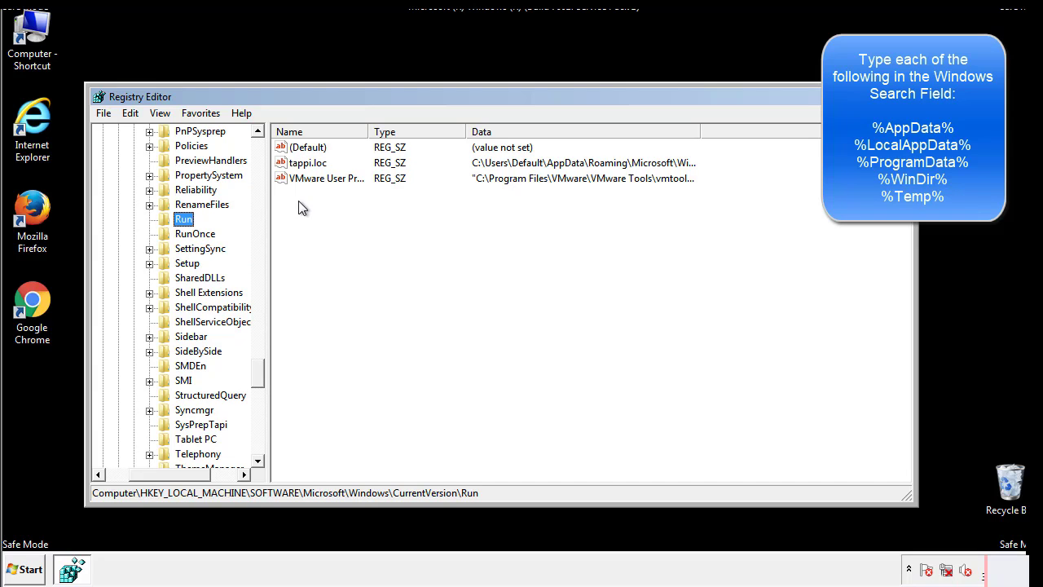
pyautogui.moveTo(671, 181)
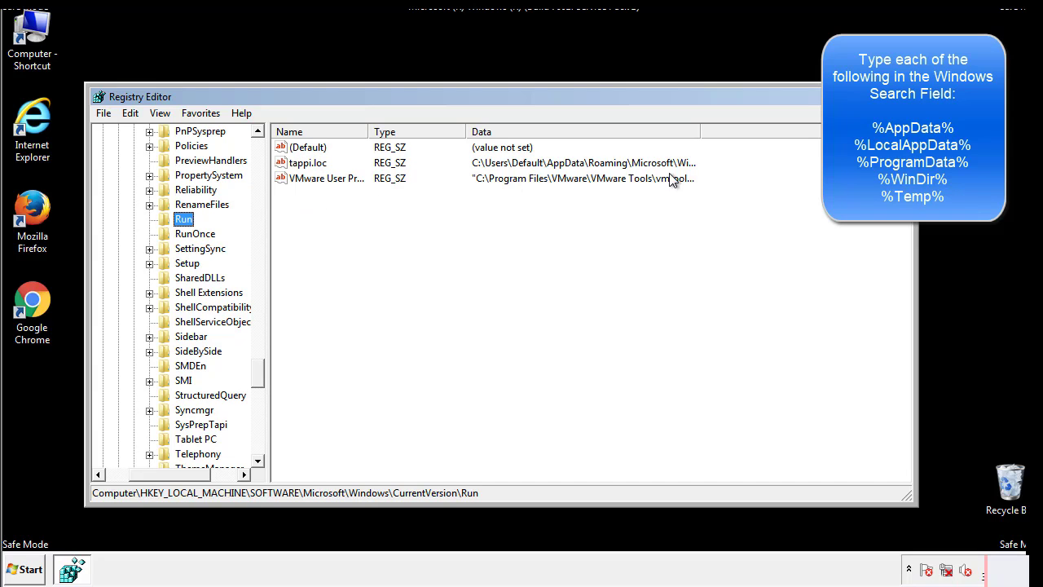
# Step: Permanently delete the tappi.loc value from the Run key, leaving VMware User Process
pyautogui.click(308, 163)
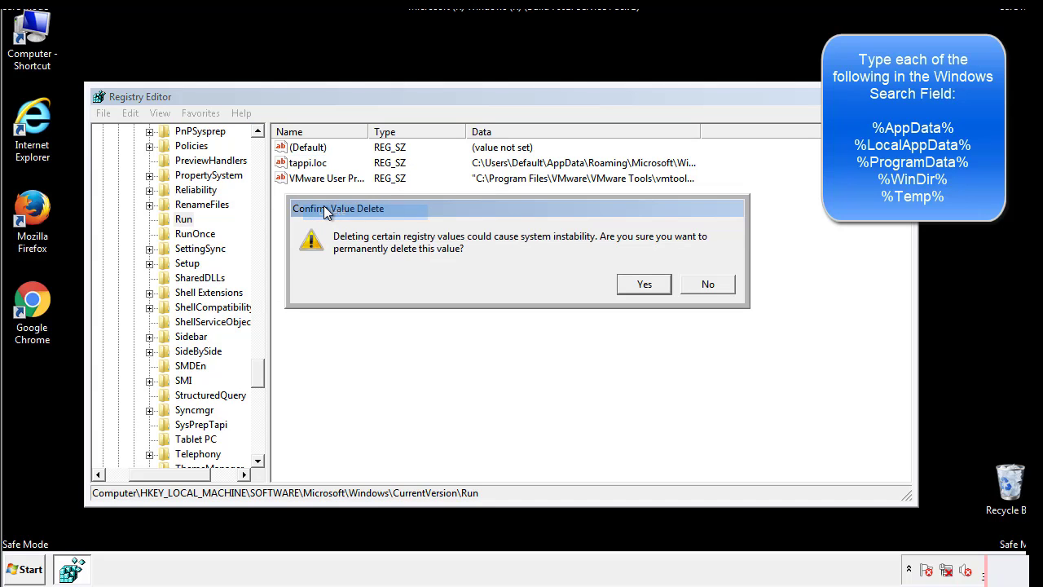
pyautogui.click(644, 284)
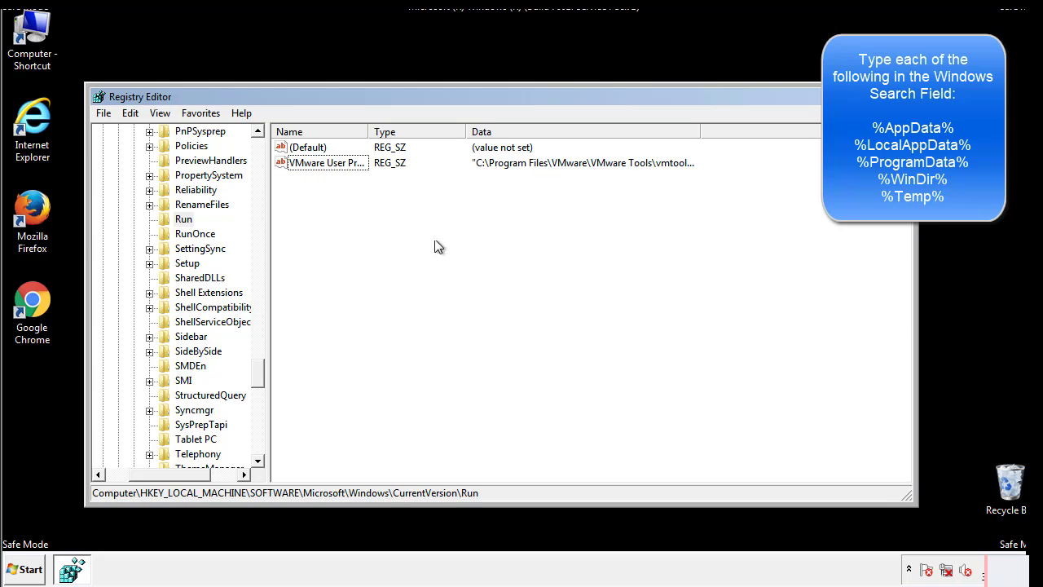
pyautogui.scroll(-3)
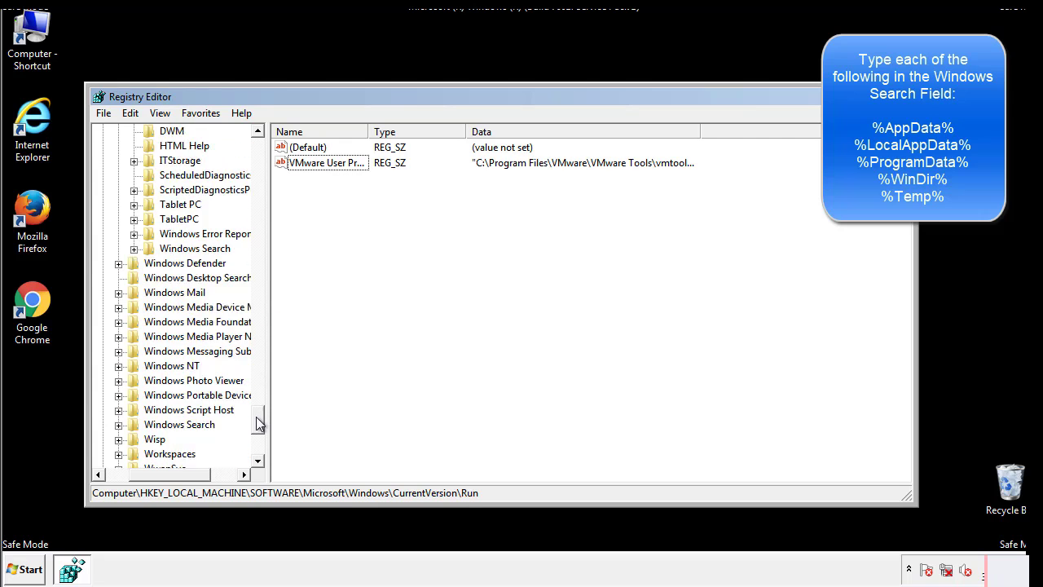
pyautogui.scroll(-3)
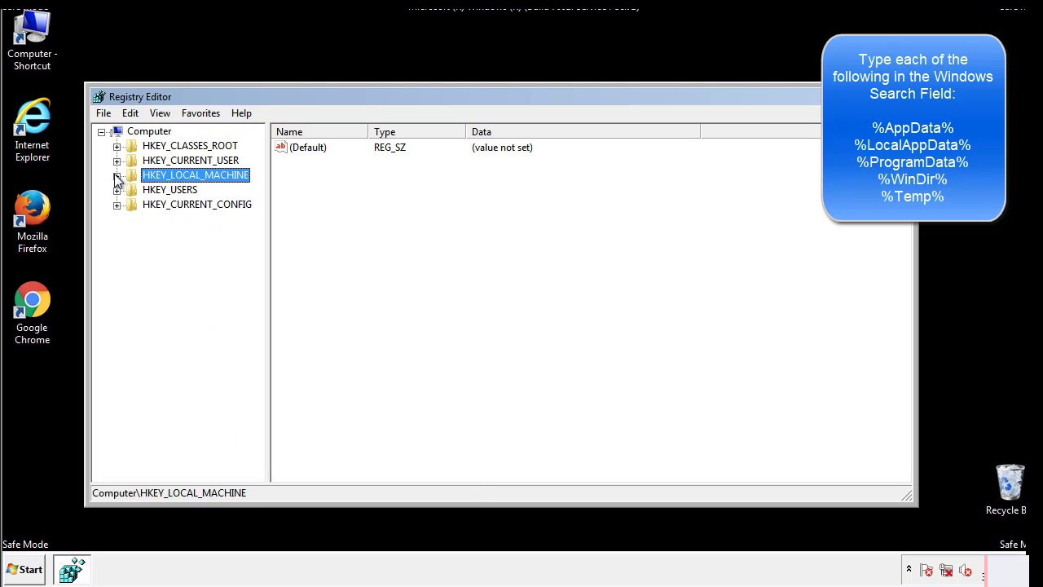
# Step: Inspect HKCU's CurrentVersion\Run key, which holds only the DAEMON Tools Lite agent, then return to the Windows key
pyautogui.click(118, 161)
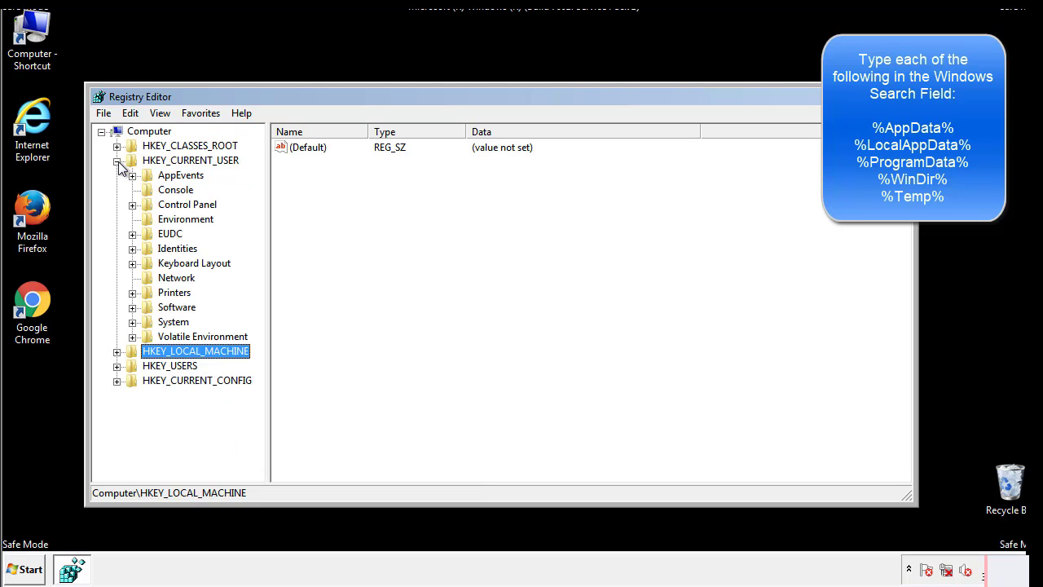
pyautogui.moveTo(134, 260)
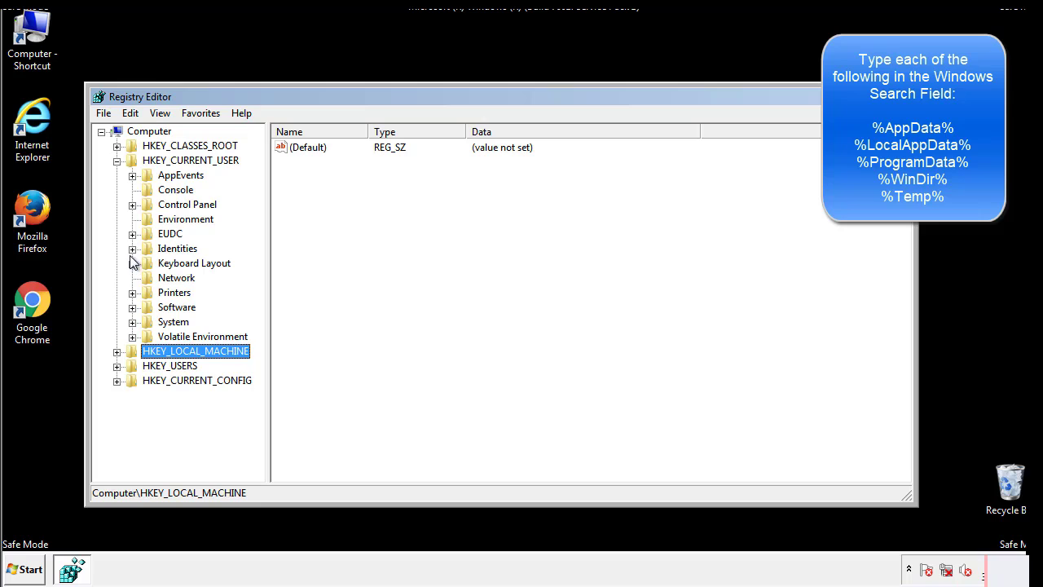
pyautogui.moveTo(135, 271)
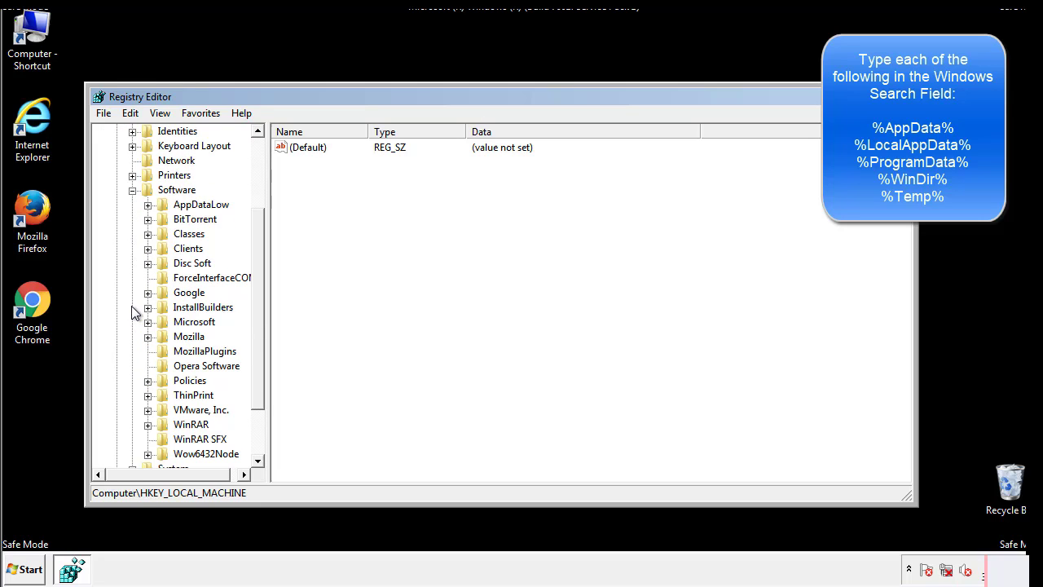
pyautogui.scroll(-3)
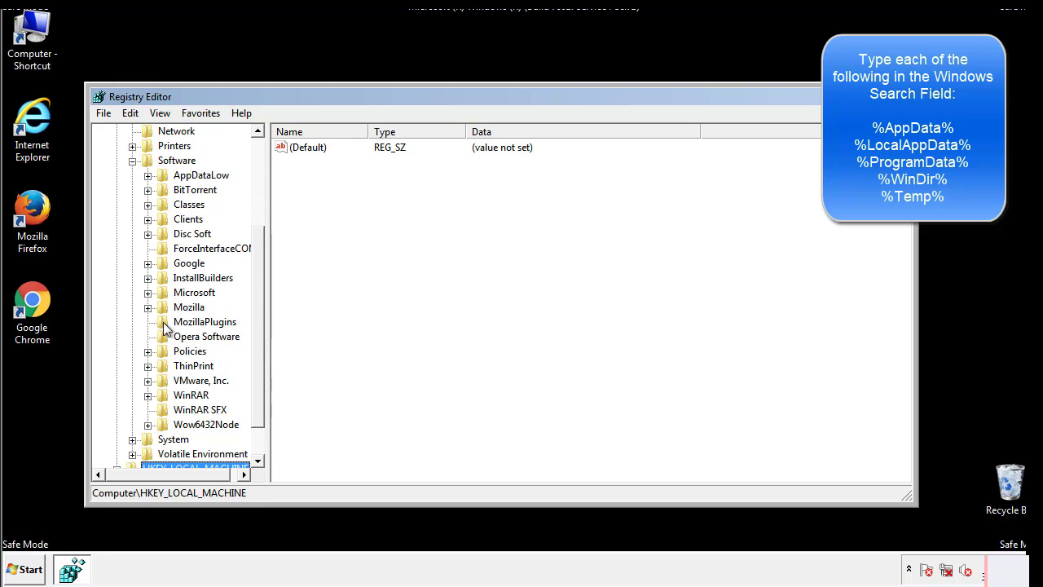
pyautogui.moveTo(160, 222)
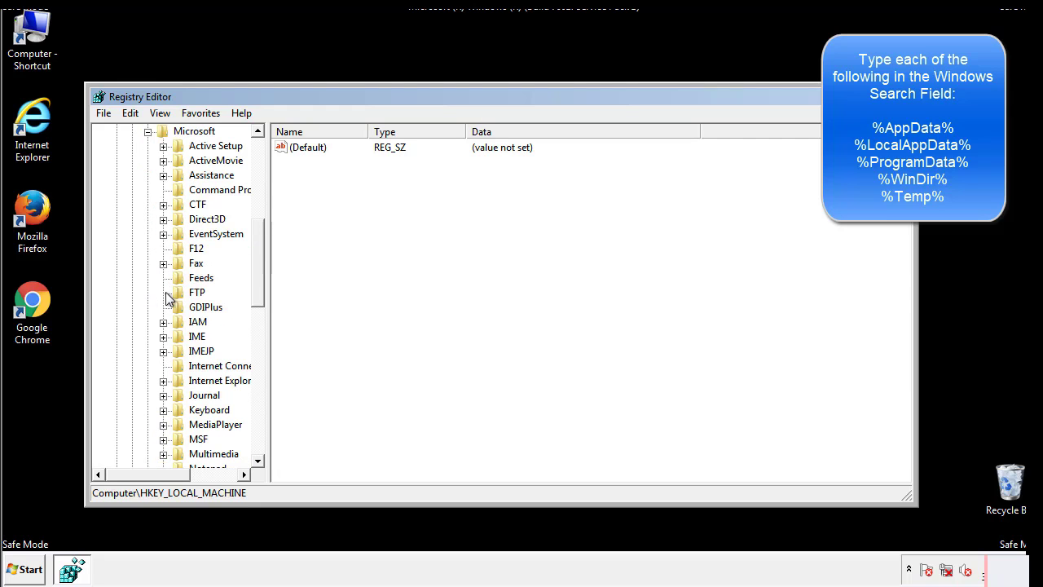
pyautogui.scroll(-3)
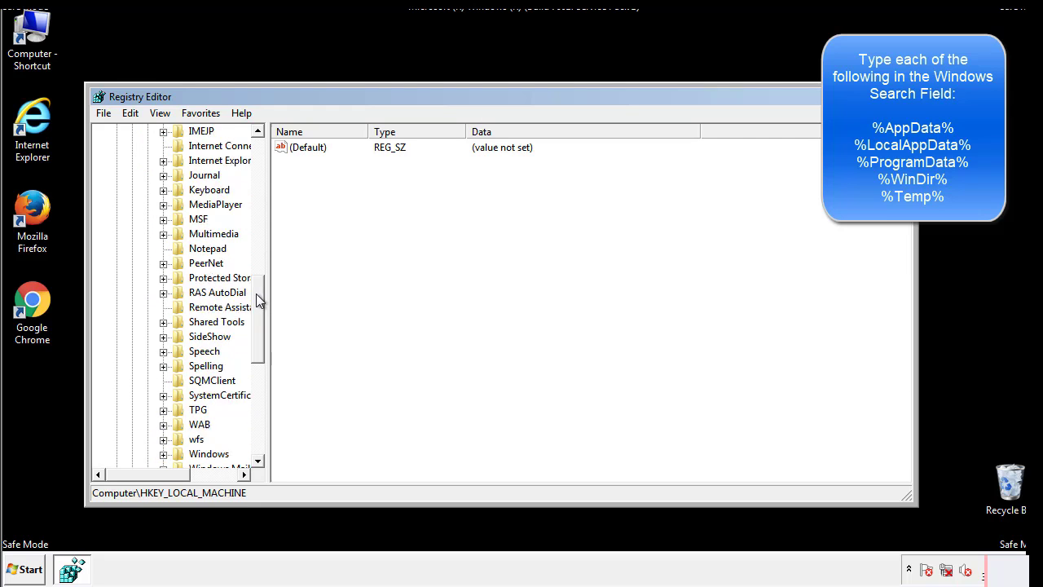
pyautogui.scroll(-3)
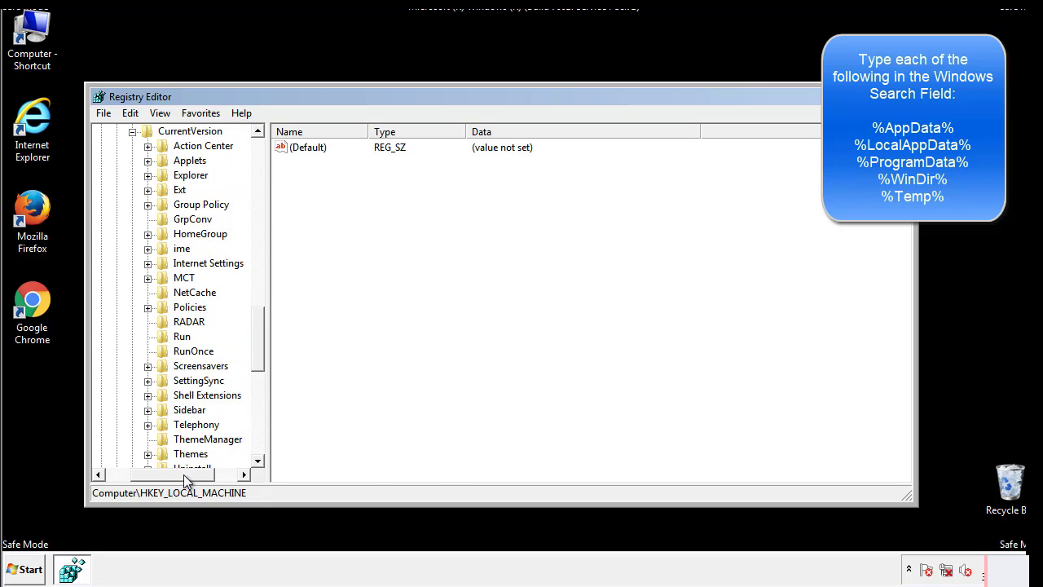
pyautogui.click(181, 335)
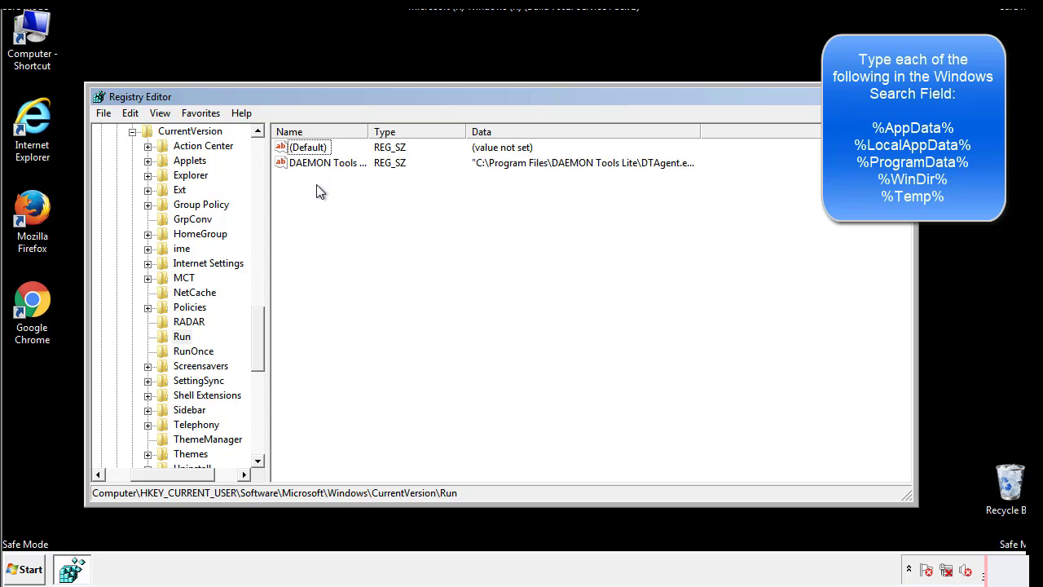
pyautogui.moveTo(379, 191)
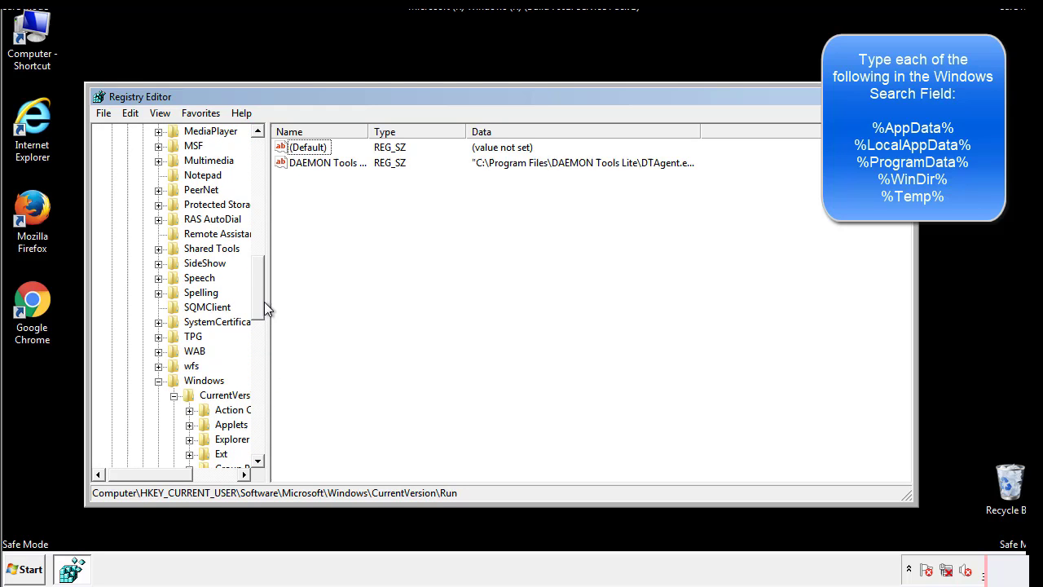
pyautogui.click(204, 382)
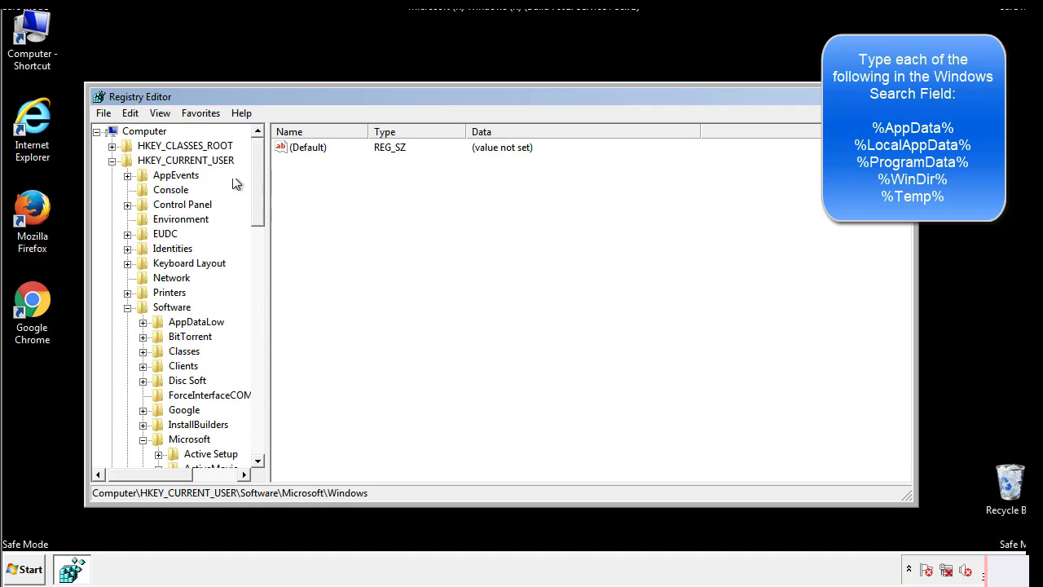
# Step: Find %temp% in the registry and permanently delete all values under VolumeCaches\Temporary Files, leaving only (Default)
pyautogui.click(129, 113)
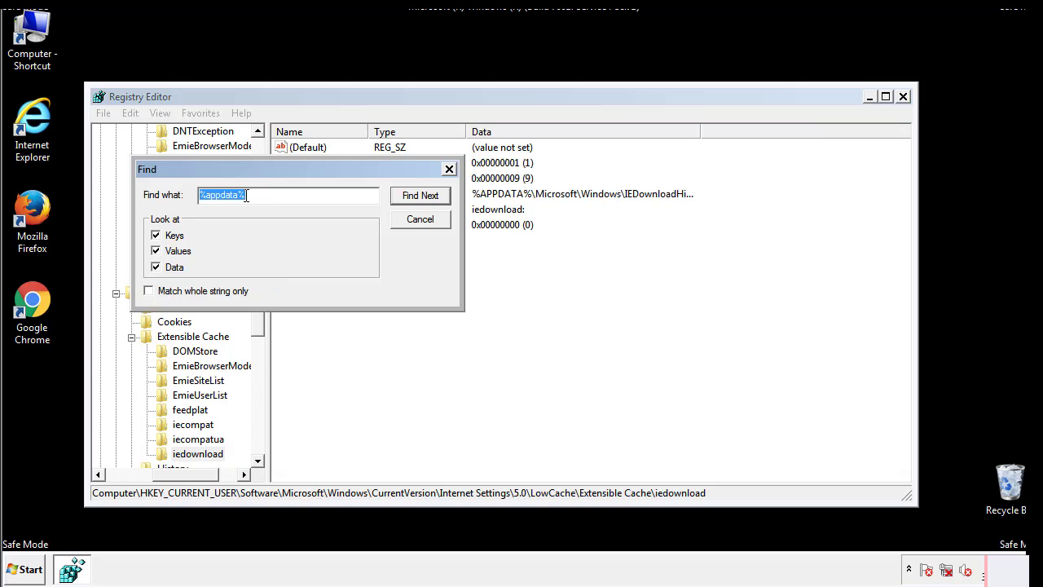
pyautogui.write('%4')
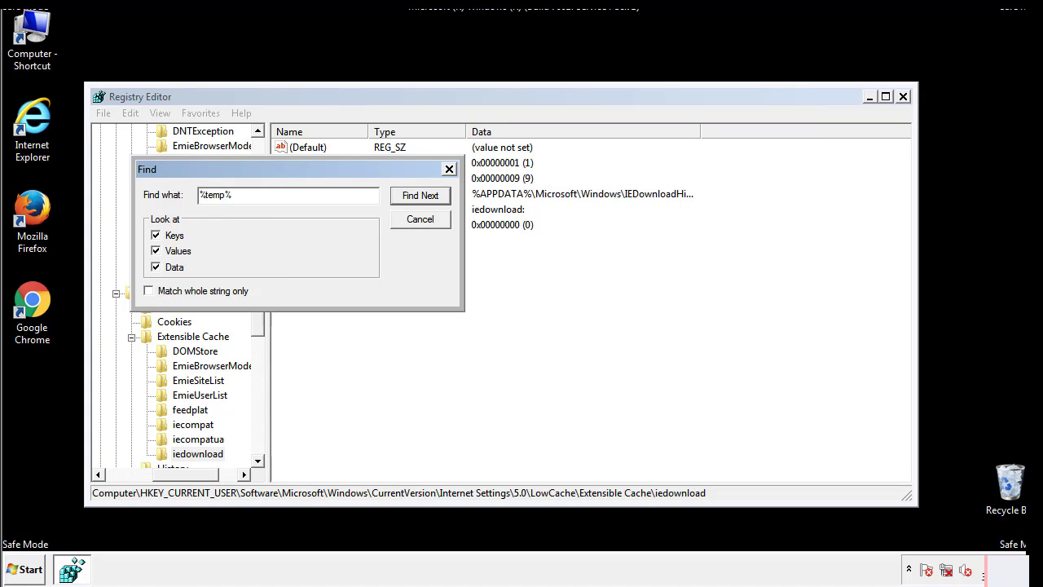
pyautogui.click(421, 195)
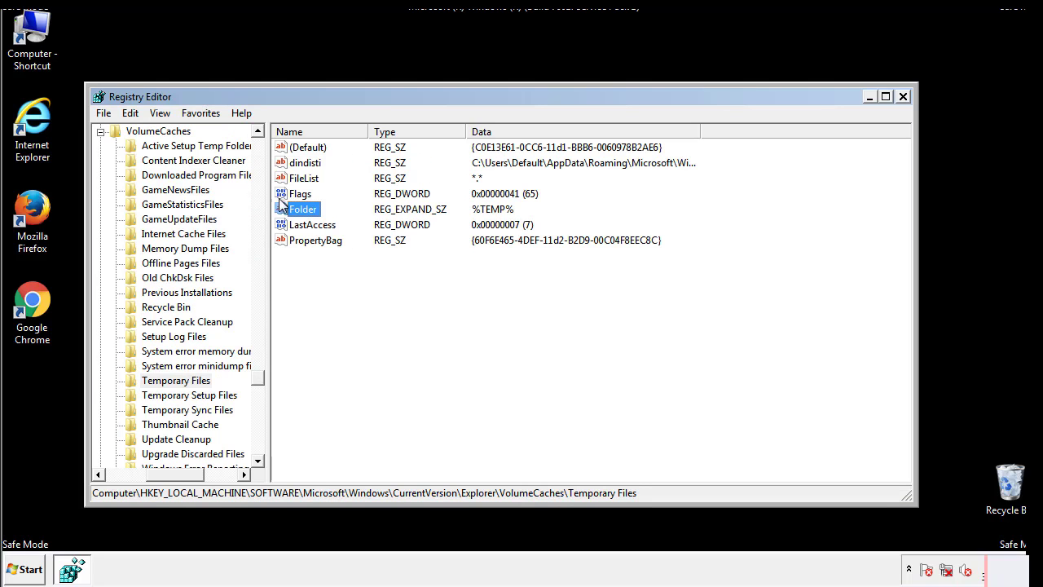
pyautogui.click(339, 268)
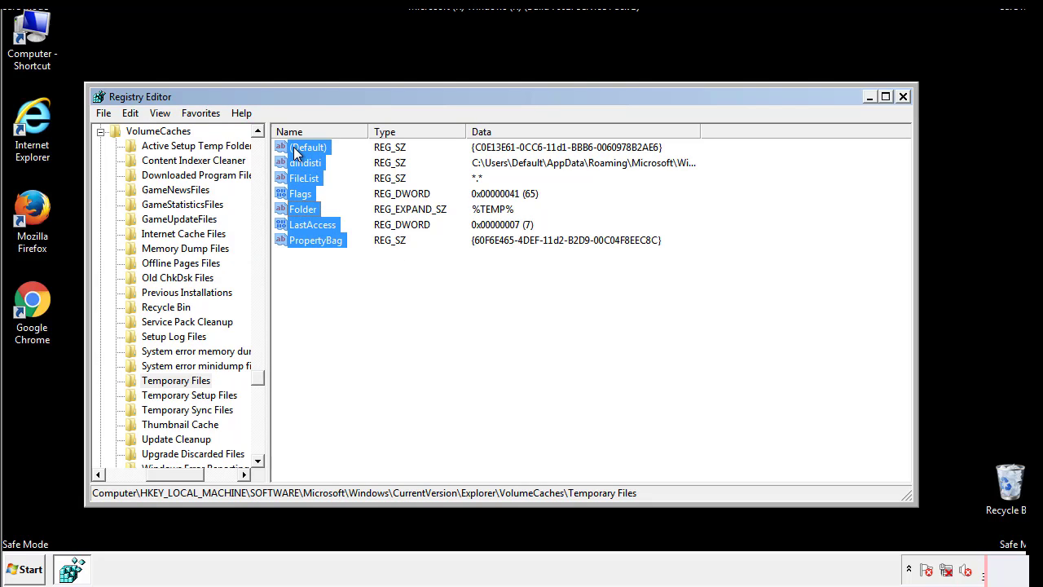
pyautogui.rightClick(308, 147)
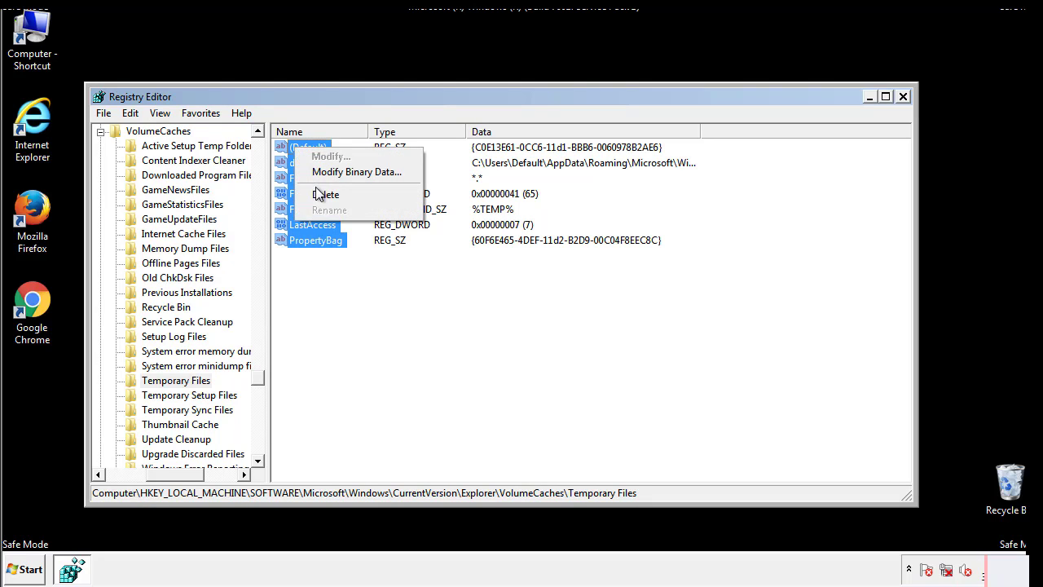
pyautogui.click(326, 194)
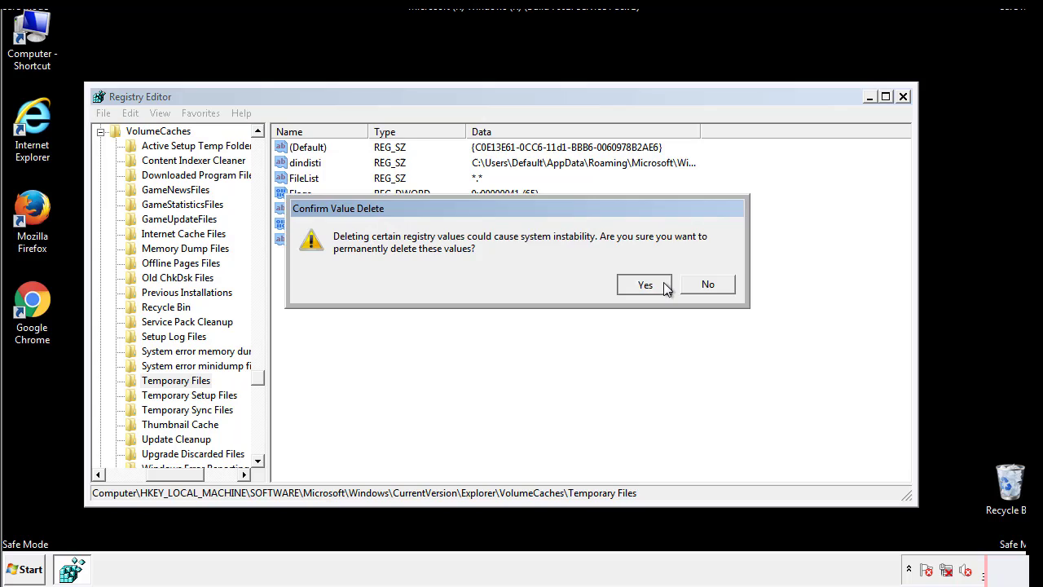
pyautogui.click(646, 283)
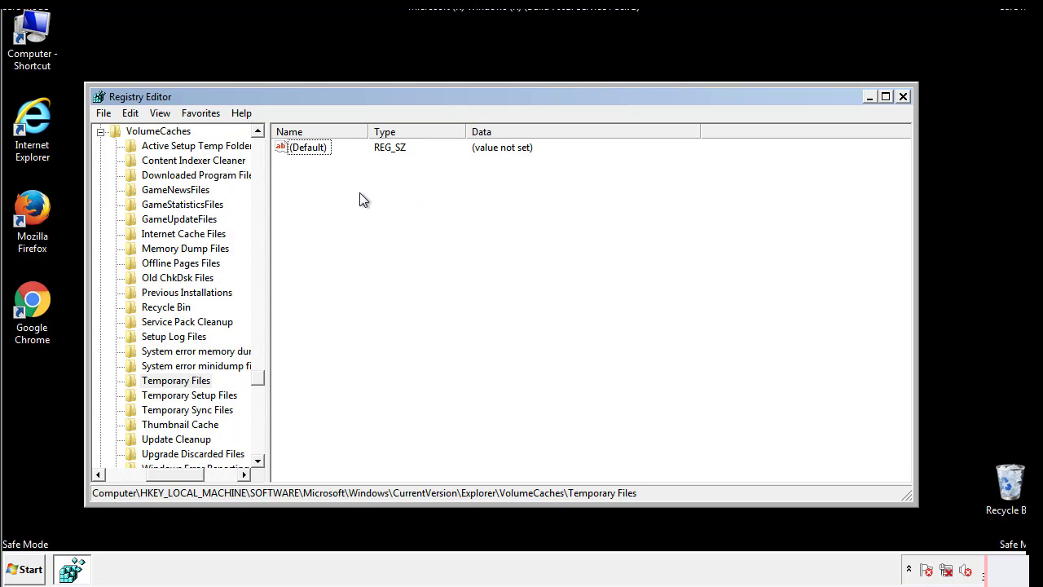
pyautogui.moveTo(903, 98)
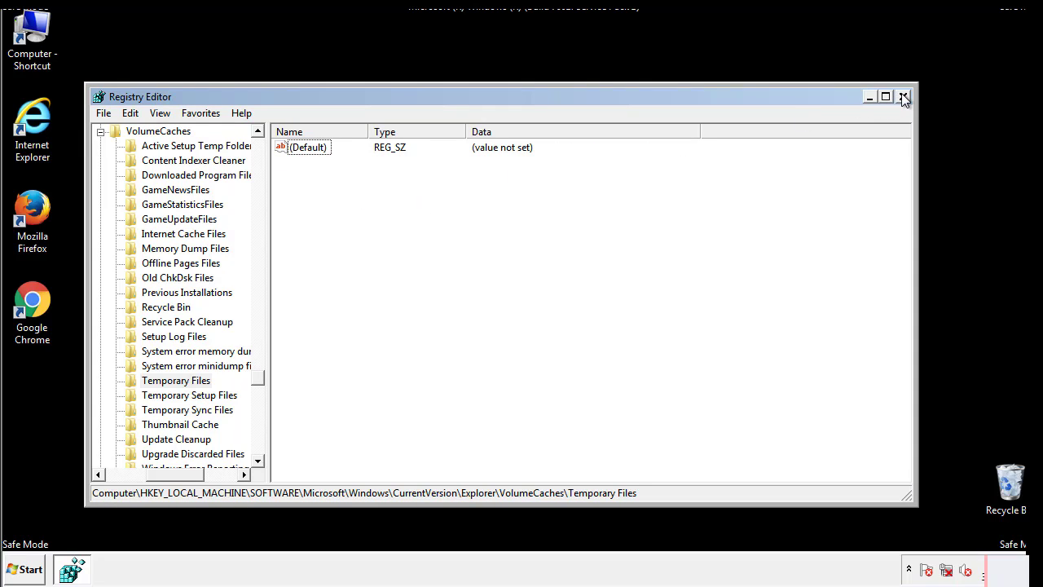
# Step: Close Registry Editor, disable Safe boot in msconfig's Boot tab, and restart the computer
pyautogui.click(903, 98)
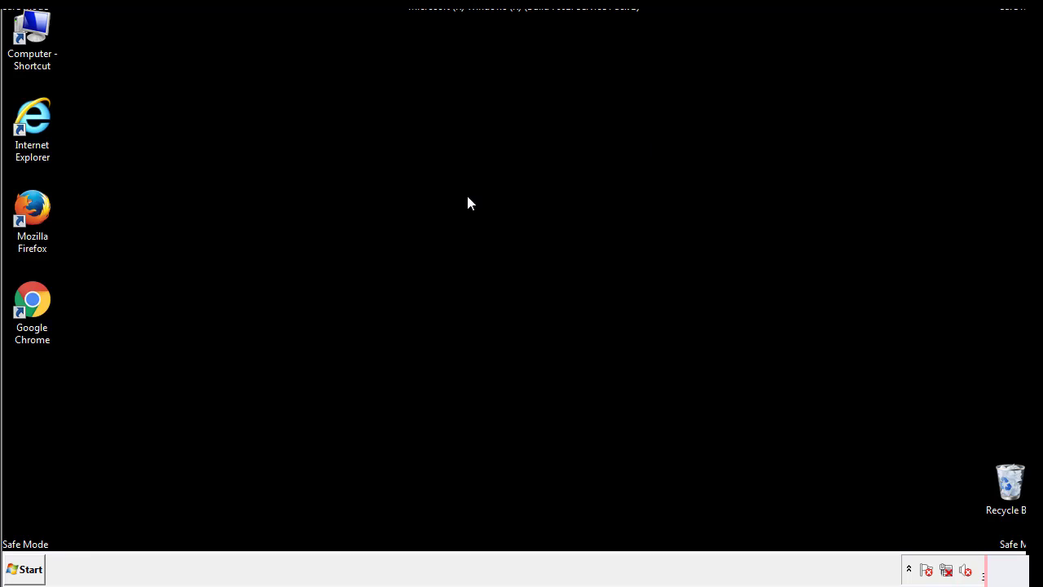
pyautogui.moveTo(42, 409)
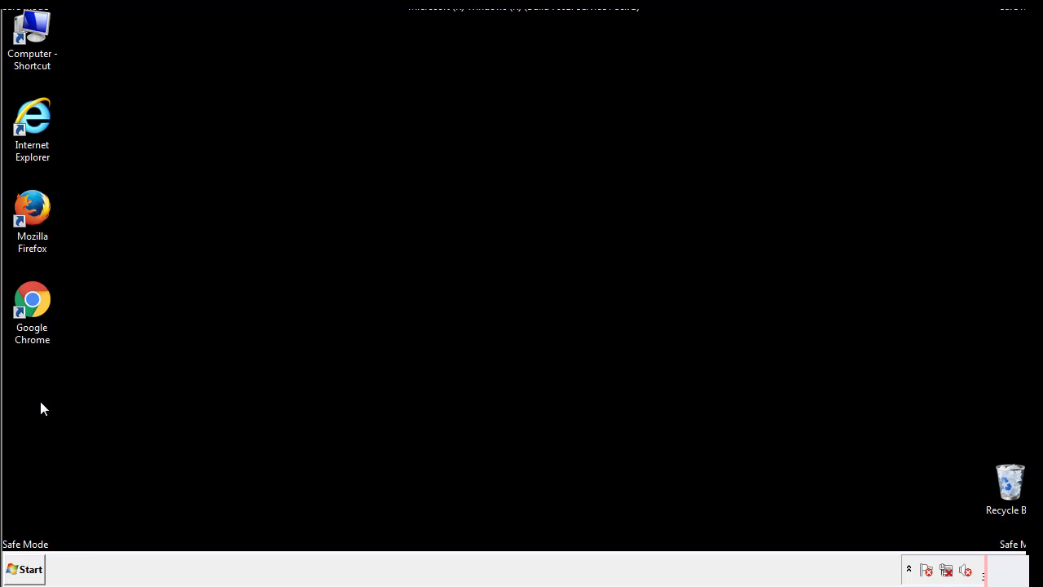
pyautogui.click(26, 567)
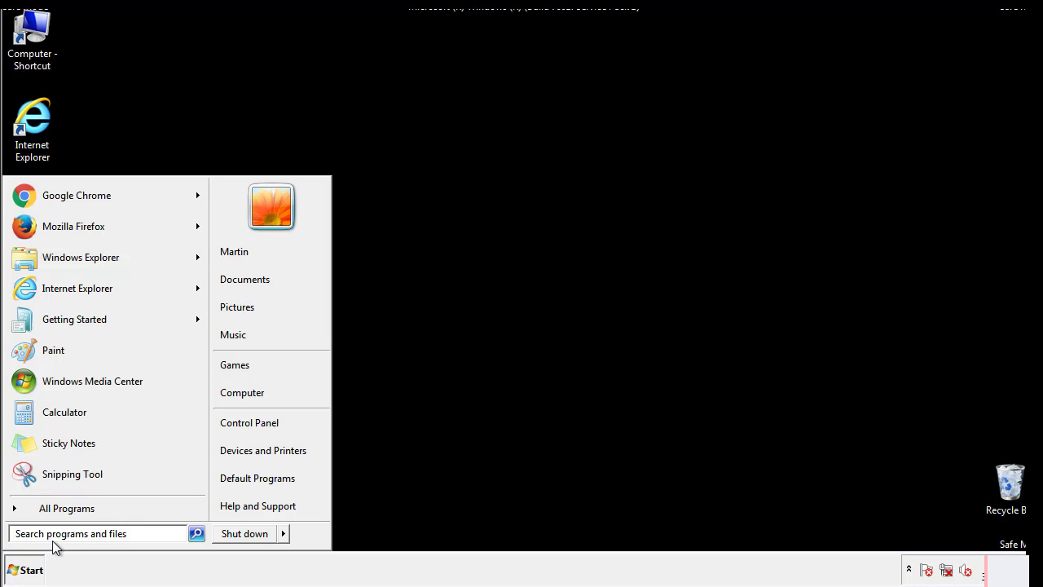
pyautogui.write('mscon')
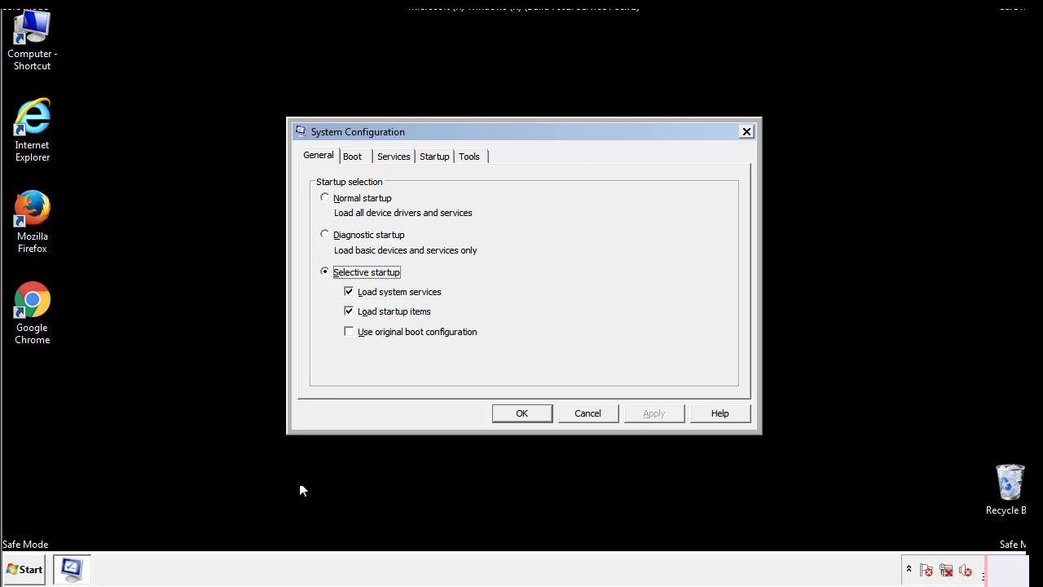
pyautogui.click(352, 156)
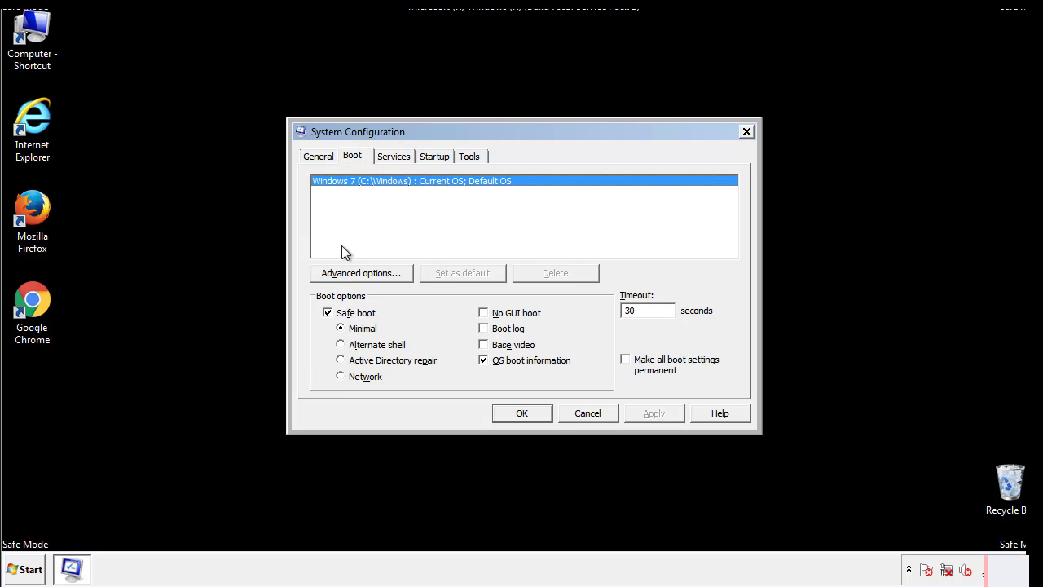
pyautogui.click(328, 313)
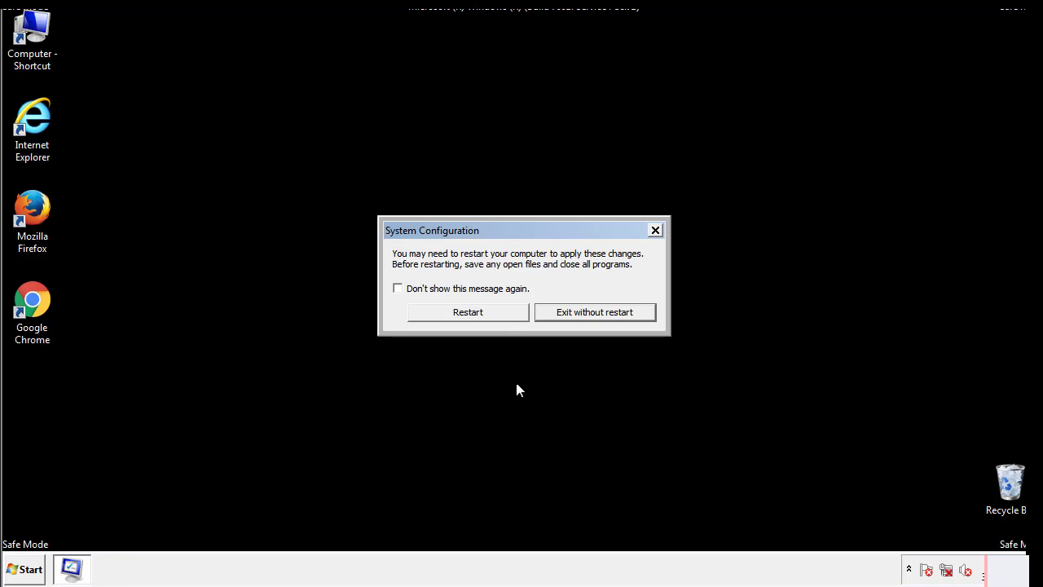
pyautogui.click(467, 313)
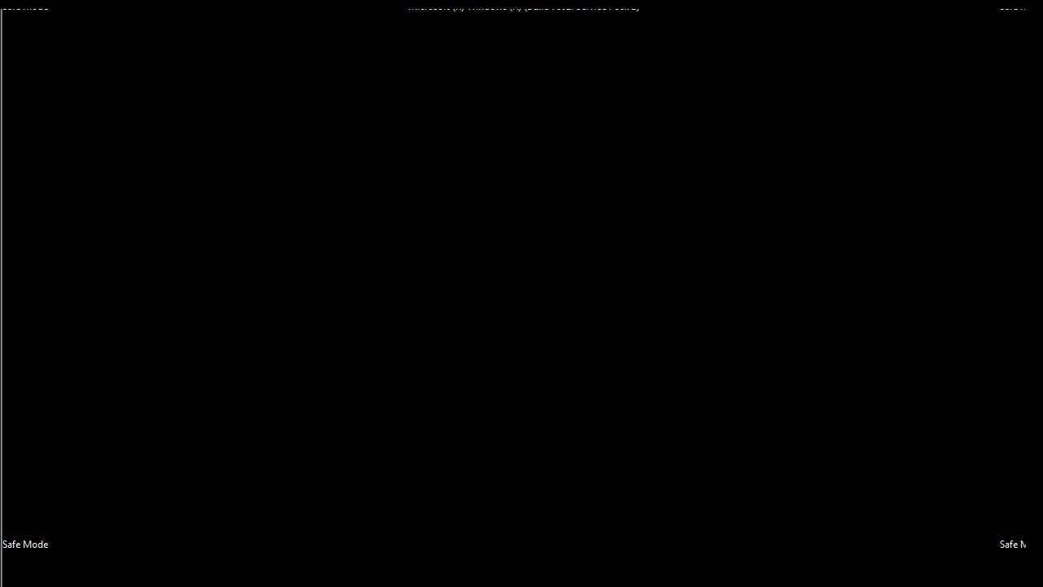